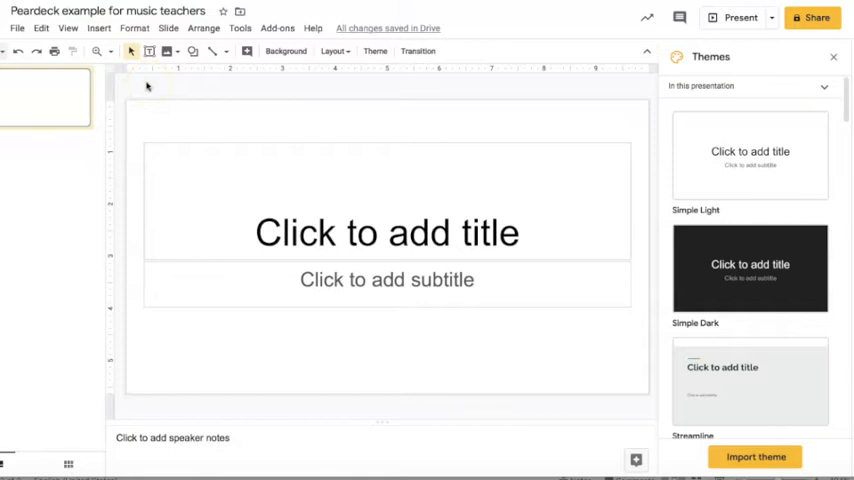
mouse_move(210, 96)
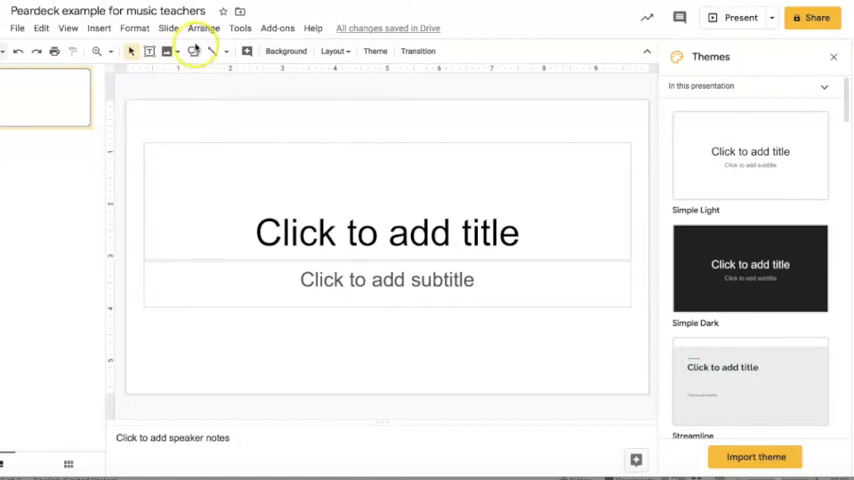
mouse_move(225, 106)
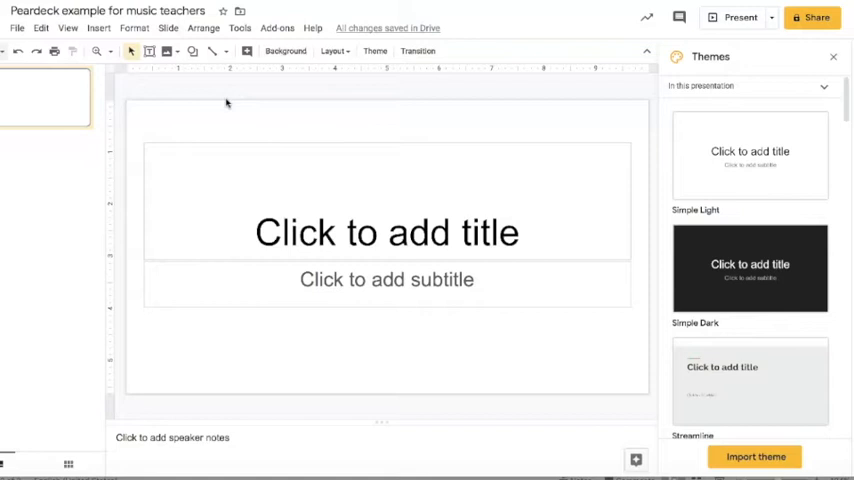
mouse_move(277, 27)
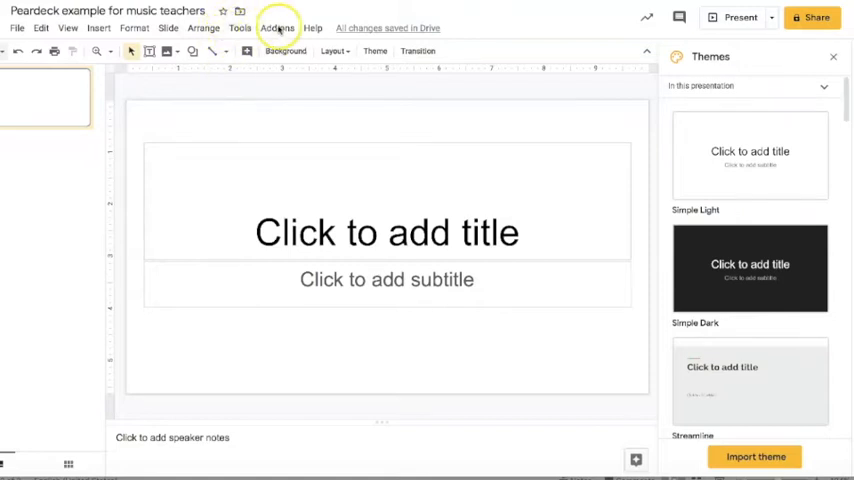
mouse_move(300, 24)
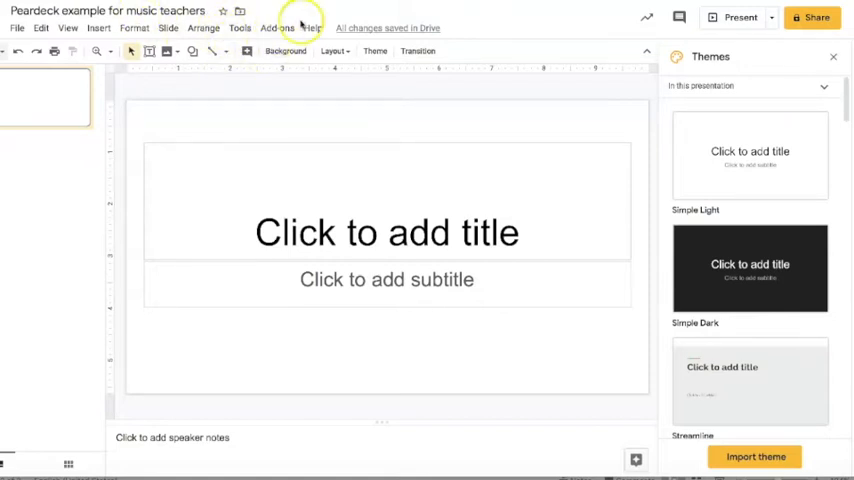
- Launch the Pear Deck add-on and insert the Bell Ringer beginning-of-lesson template slide
left_click(277, 27)
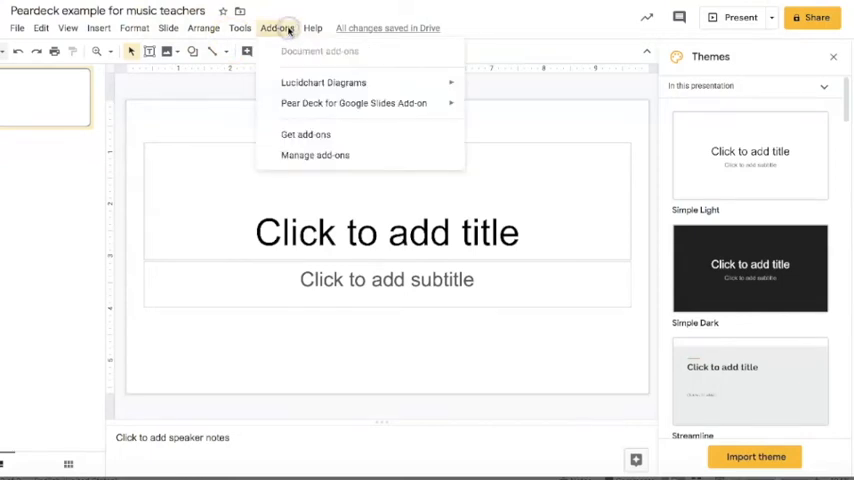
mouse_move(353, 103)
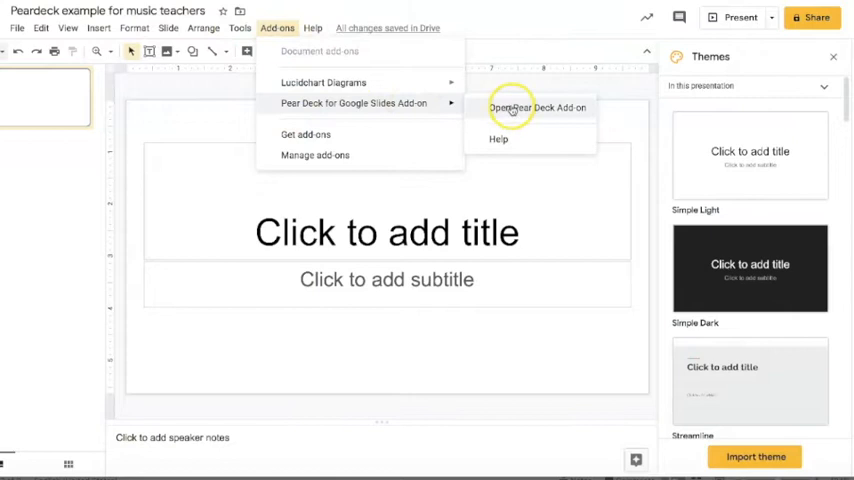
left_click(538, 107)
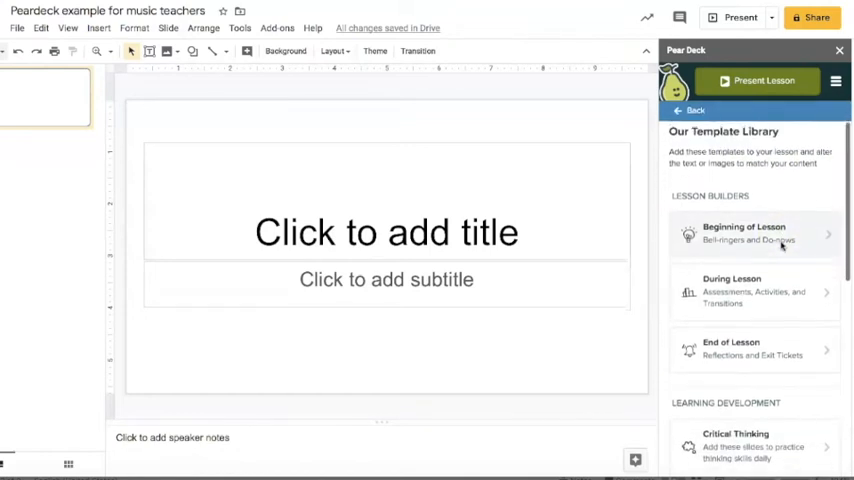
left_click(752, 234)
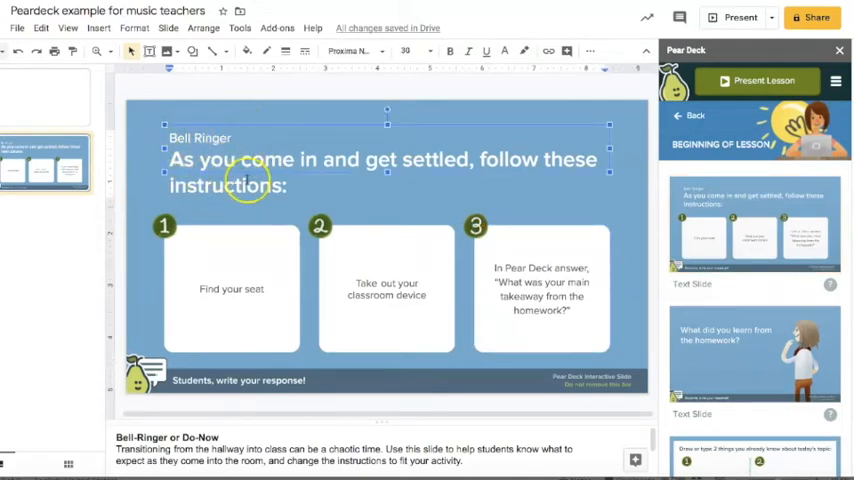
- Insert the homework reflection slide and reword its question to 'What did you learn from the video?'
scroll("down", 3)
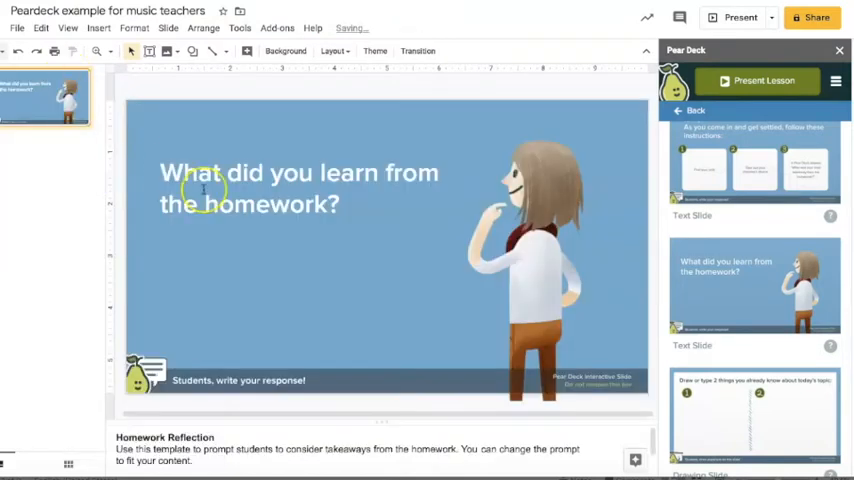
left_click(300, 200)
type("vide")
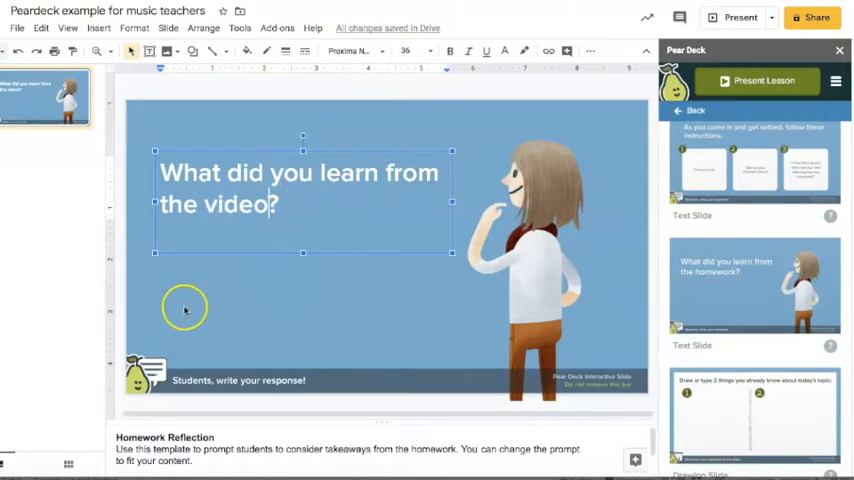
mouse_move(203, 378)
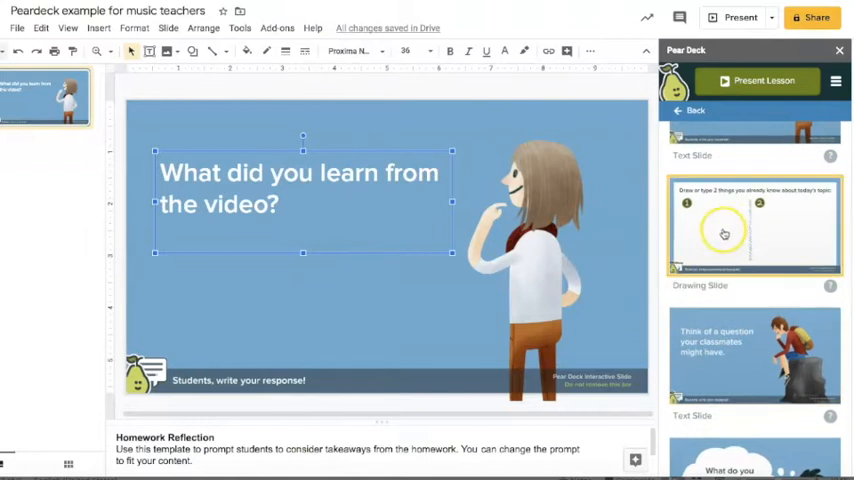
- Insert the prior-knowledge Drawing Slide and the 'How was the homework assignment?' draggable slide
left_click(754, 225)
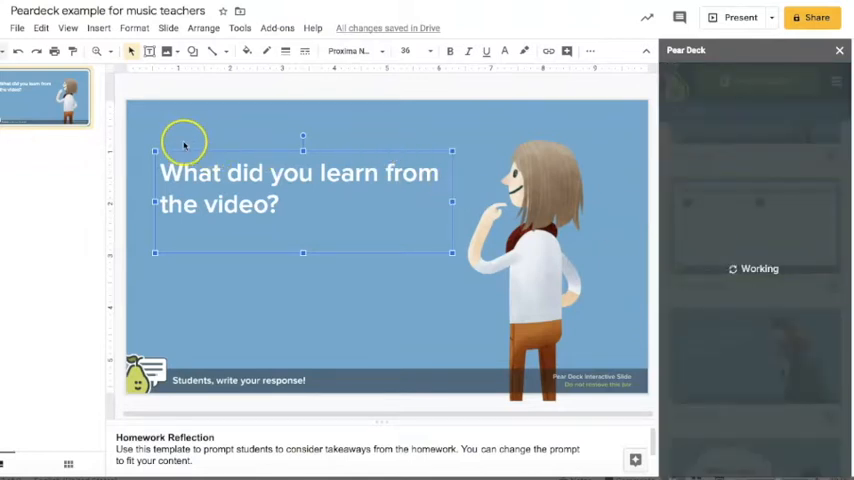
left_click(46, 162)
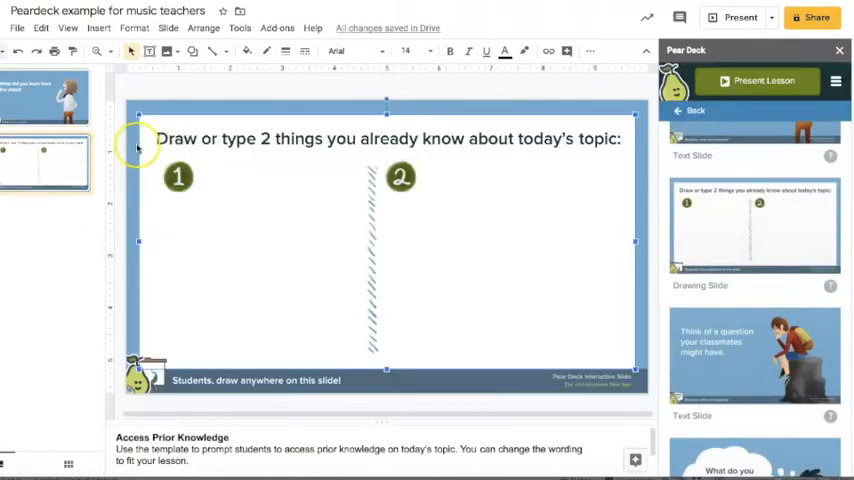
mouse_move(293, 143)
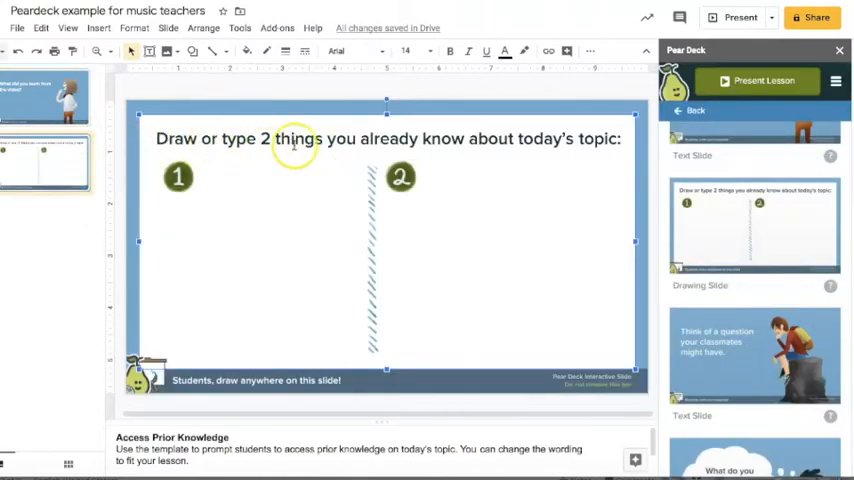
mouse_move(568, 142)
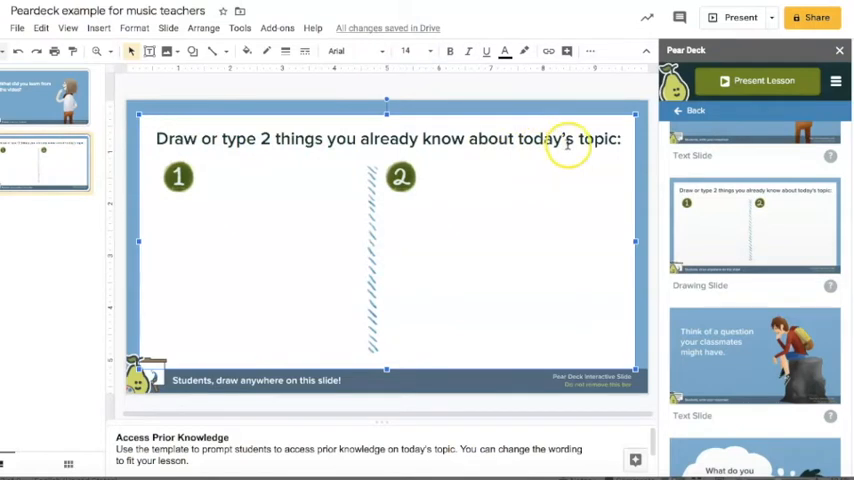
mouse_move(195, 199)
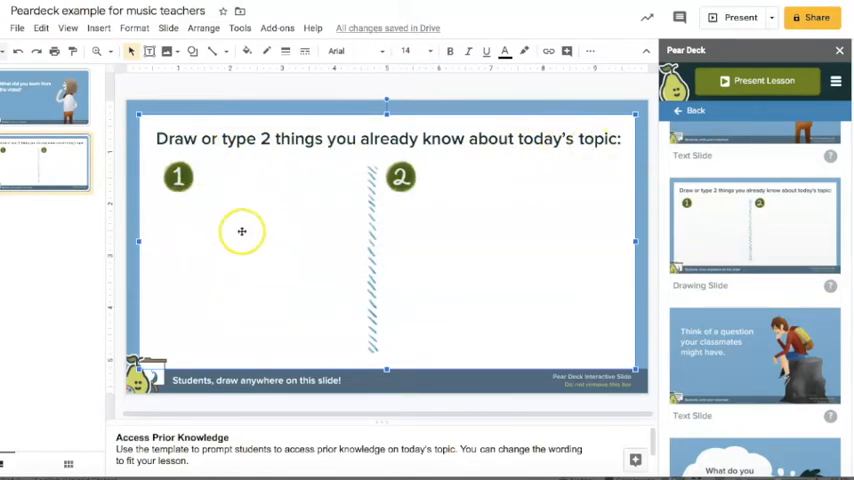
mouse_move(369, 213)
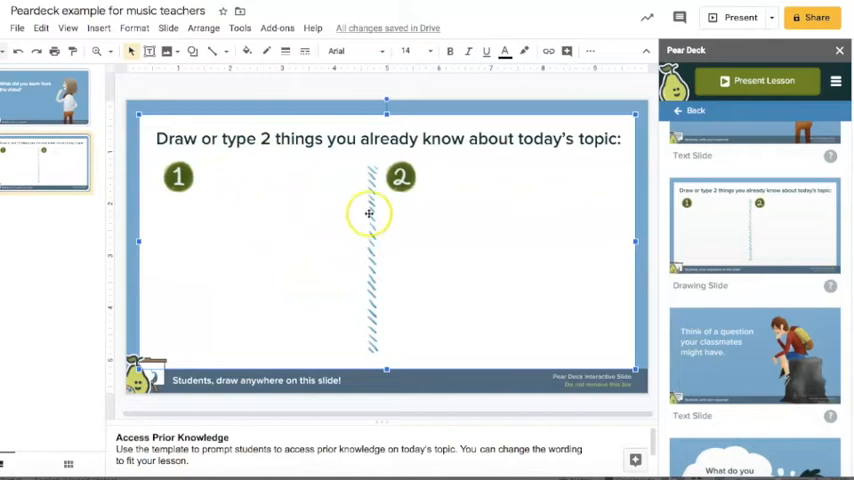
mouse_move(233, 198)
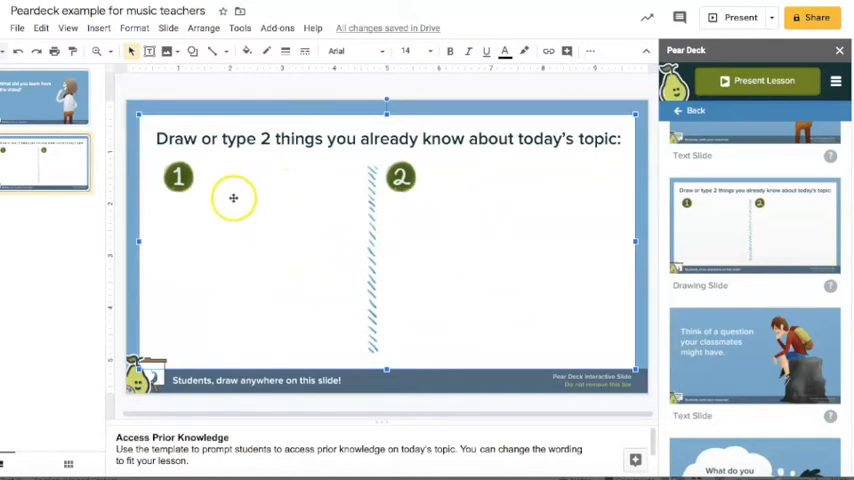
mouse_move(305, 280)
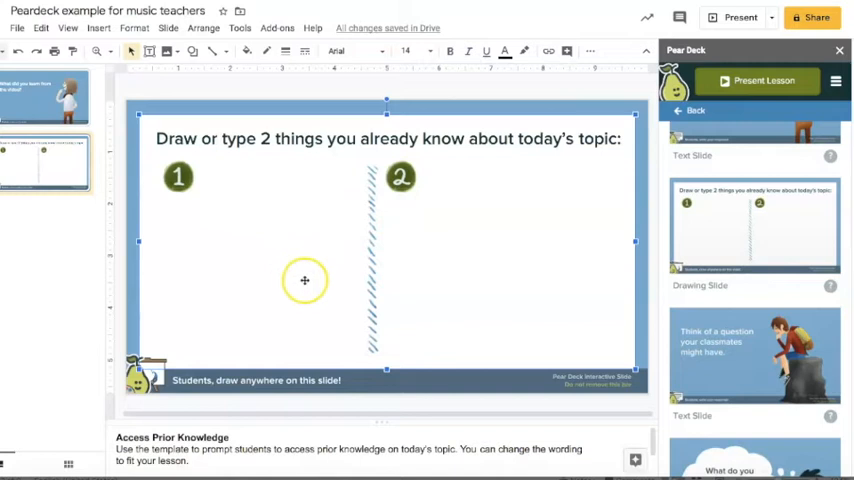
scroll("down", 3)
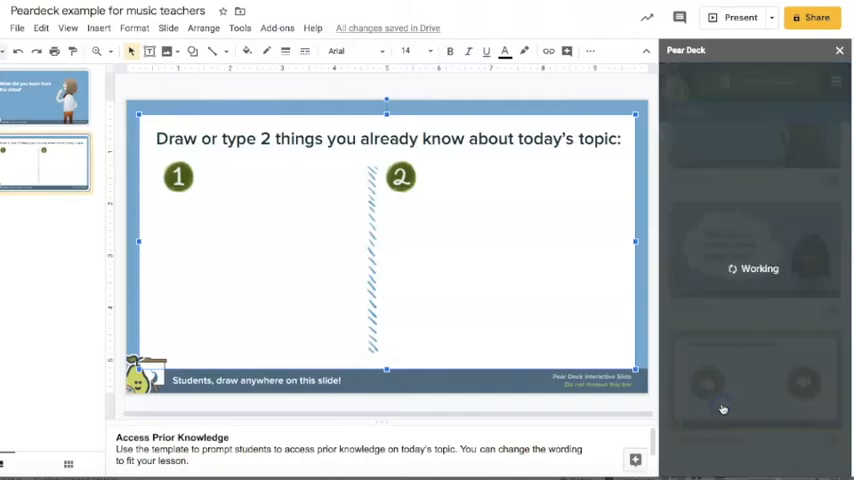
mouse_move(749, 378)
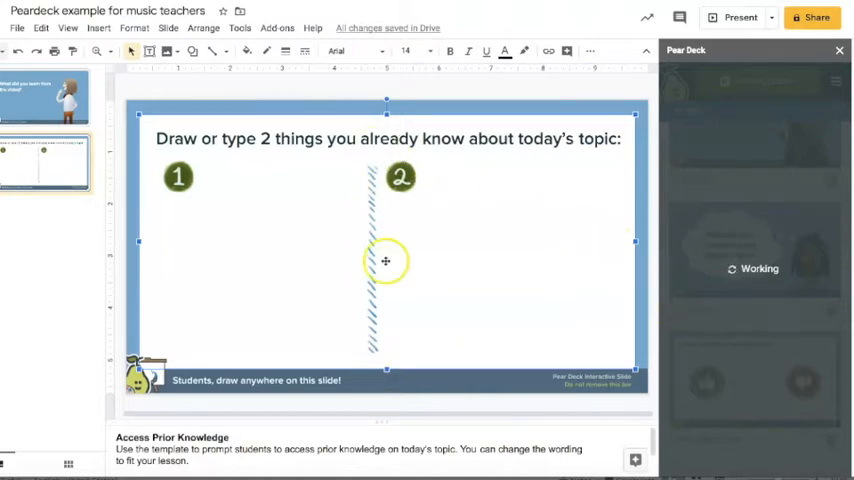
mouse_move(469, 227)
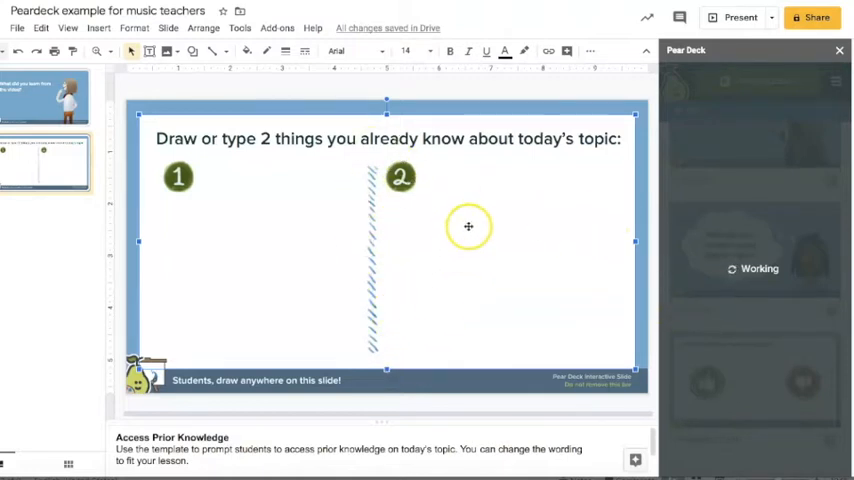
mouse_move(493, 208)
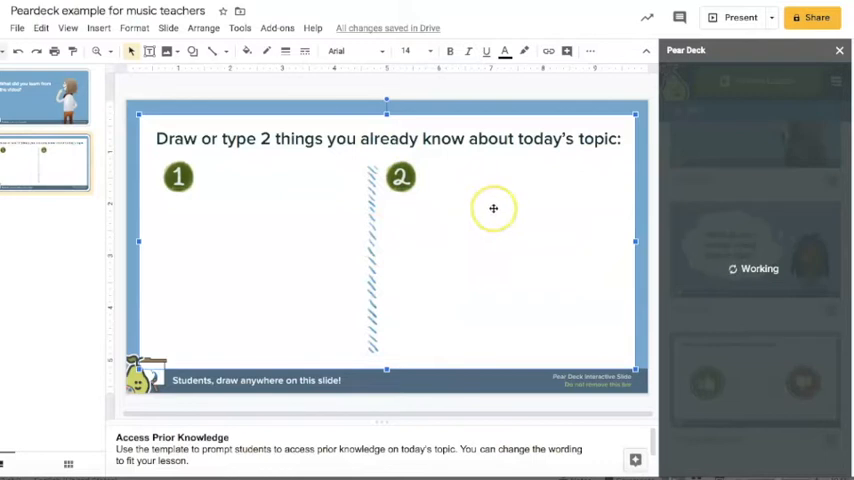
mouse_move(667, 217)
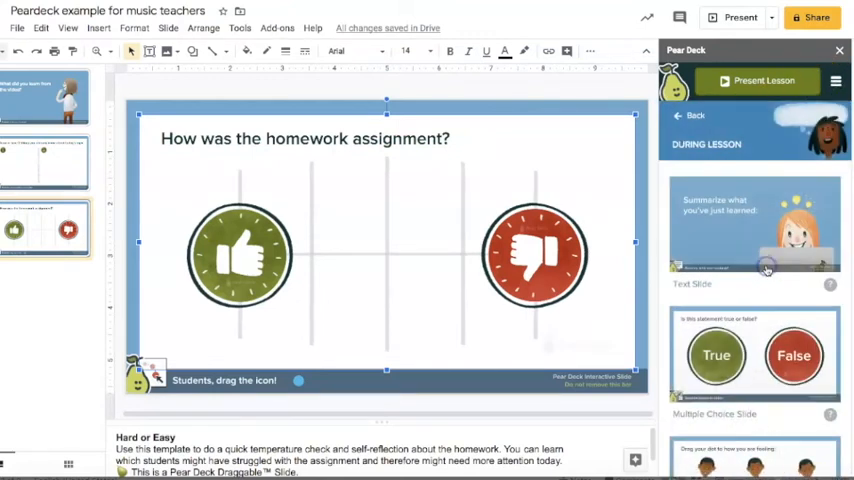
- Insert the True/False template and change its statement to 'Syncopa lasts for two beats.'
scroll("down", 3)
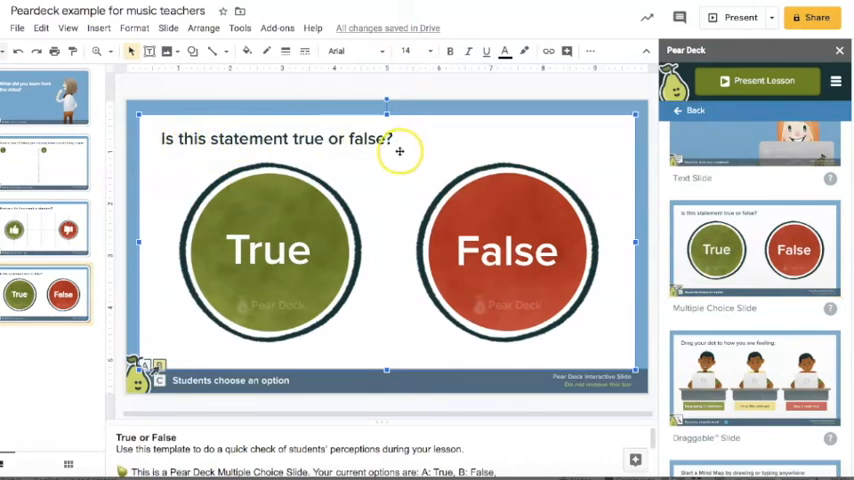
left_click(300, 138)
type("Syncopa lasts for t?")
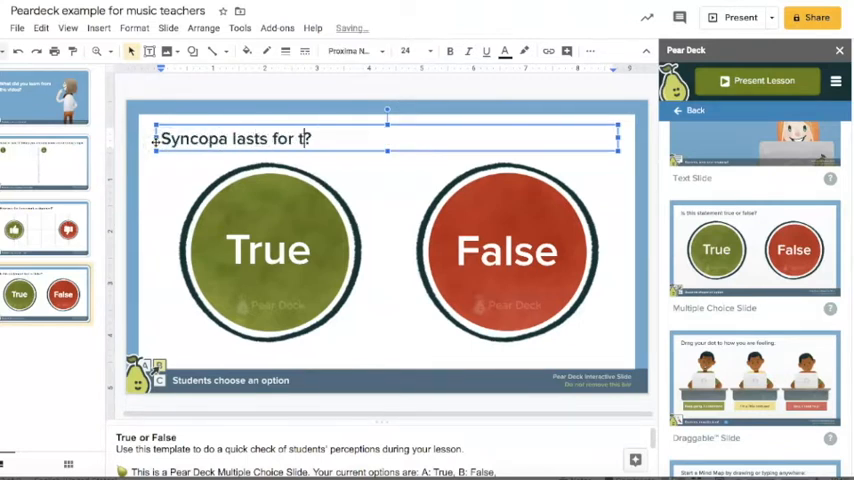
type("wo beats.")
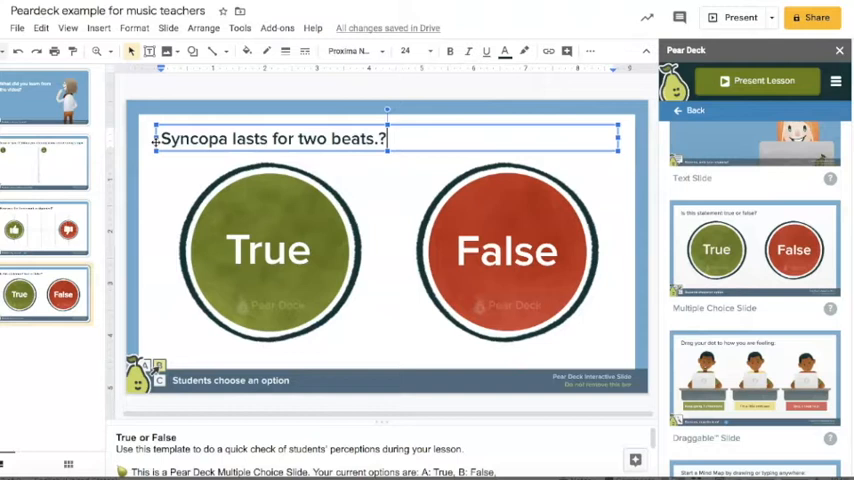
key("Backspace")
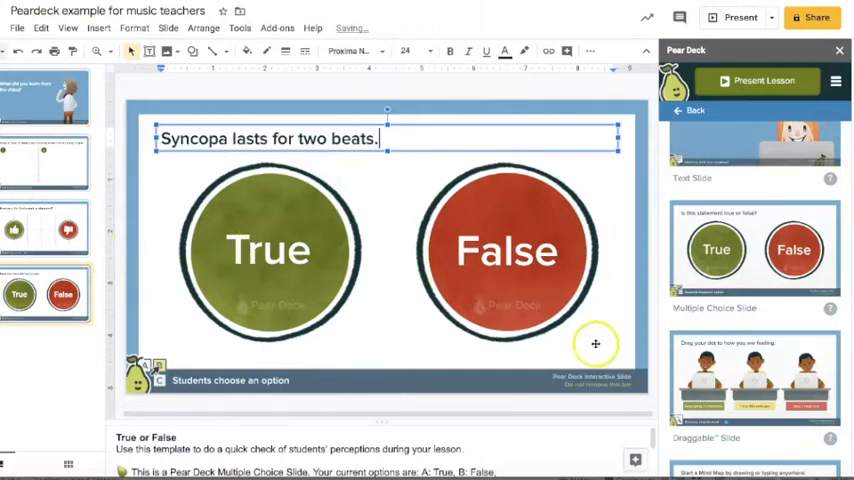
left_click(689, 110)
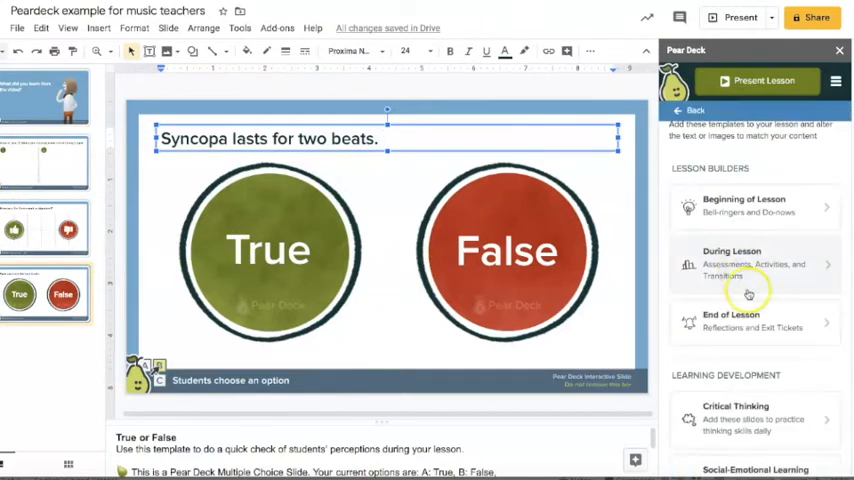
- Insert the Emotion Check slide and retype its prompt as 'Circle the mood of this piece of music:'
scroll("down", 3)
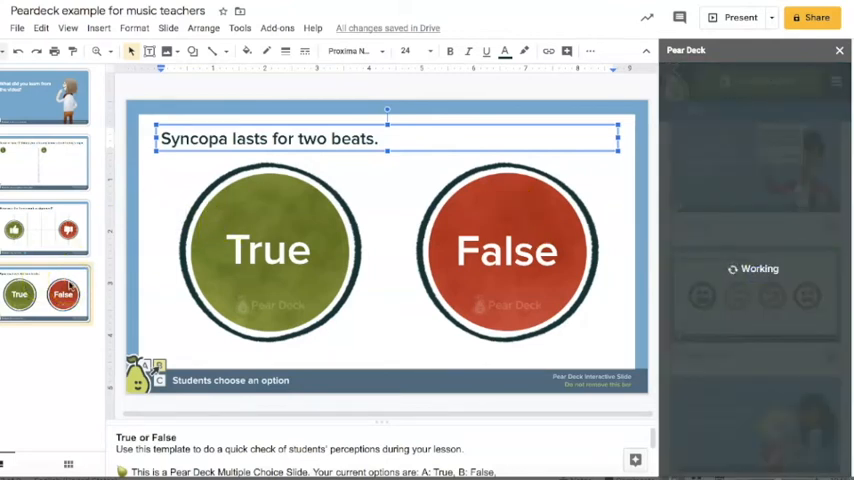
left_click(45, 357)
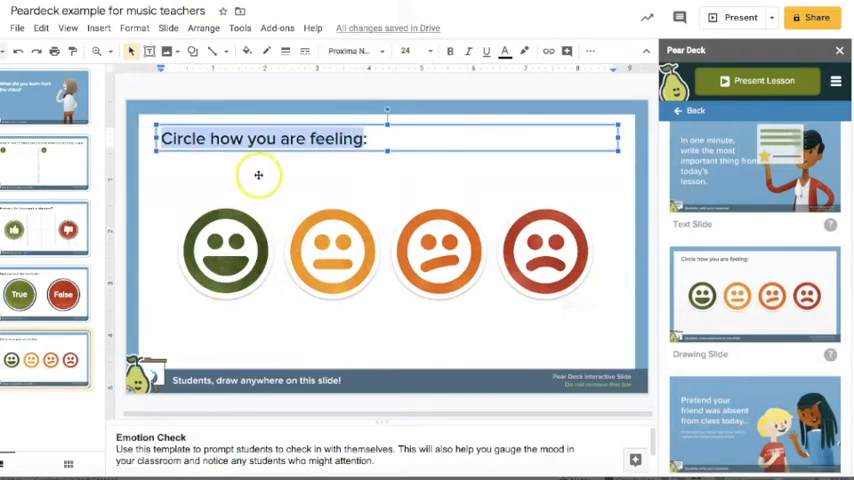
type("Circle the m")
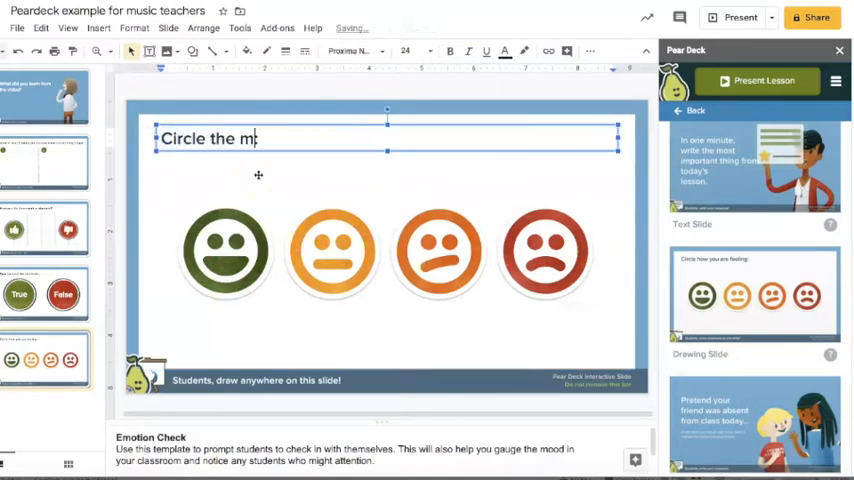
type("ood of th")
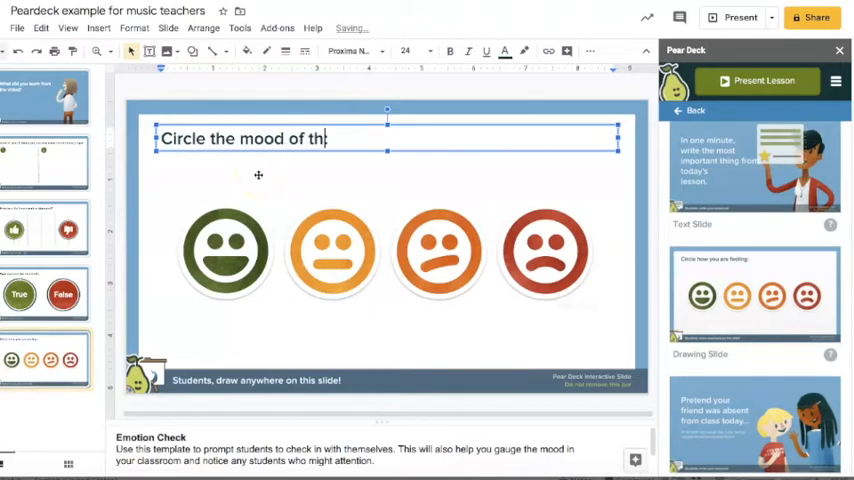
type("is piece of mus")
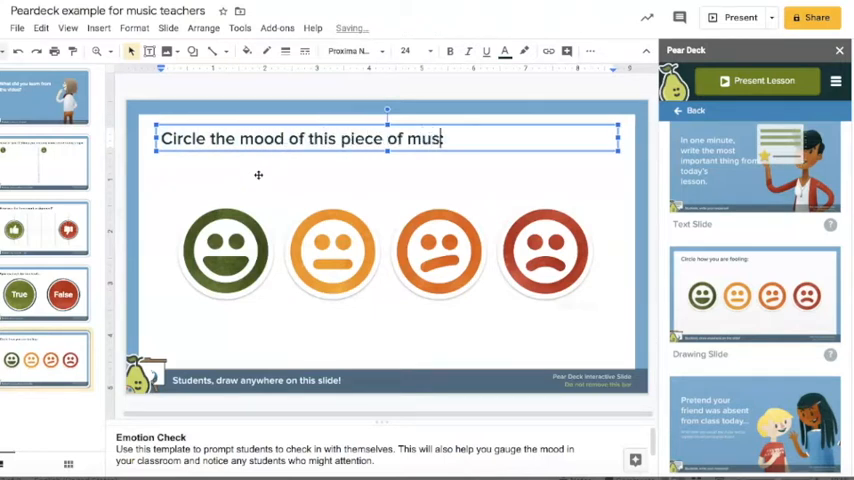
type("ic")
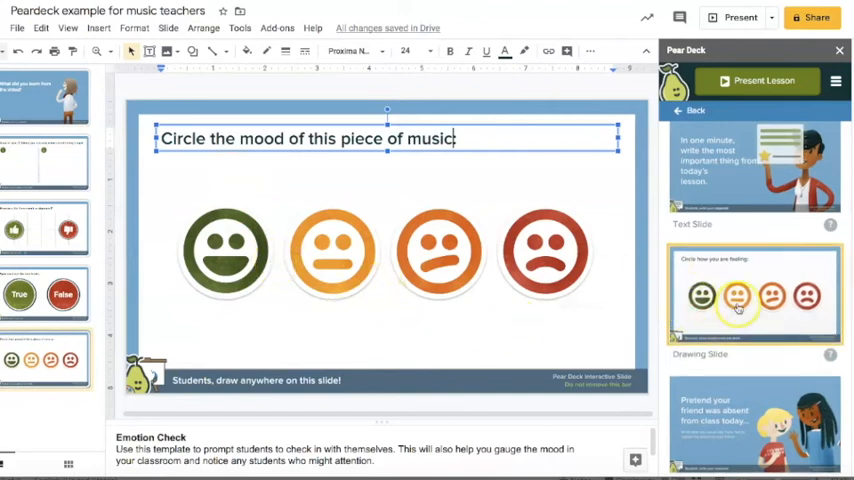
scroll("down", 3)
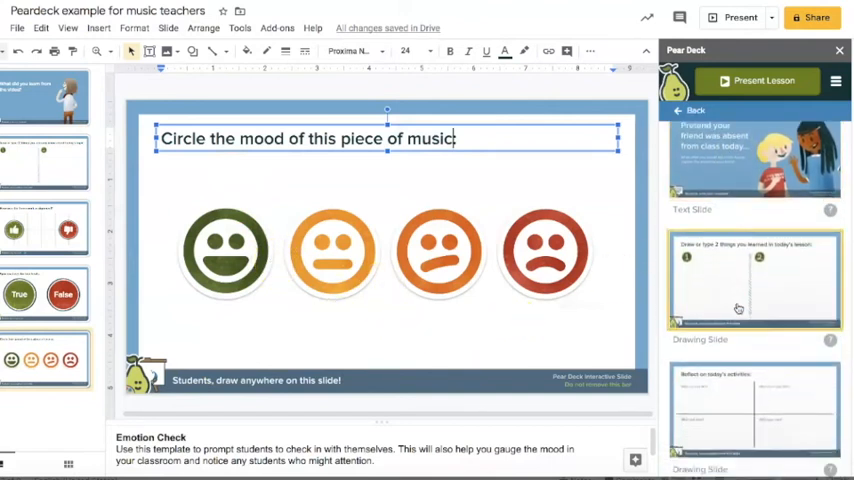
- Go back to the template categories and browse the Critical Thinking slide templates
left_click(690, 110)
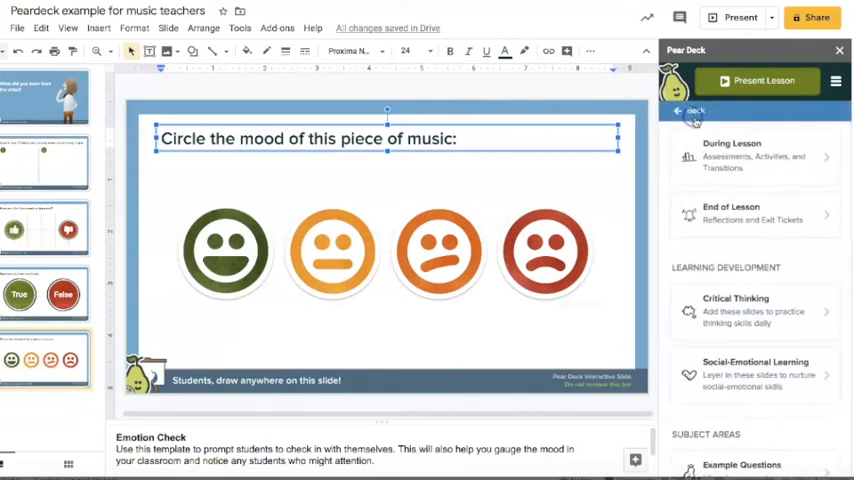
left_click(754, 310)
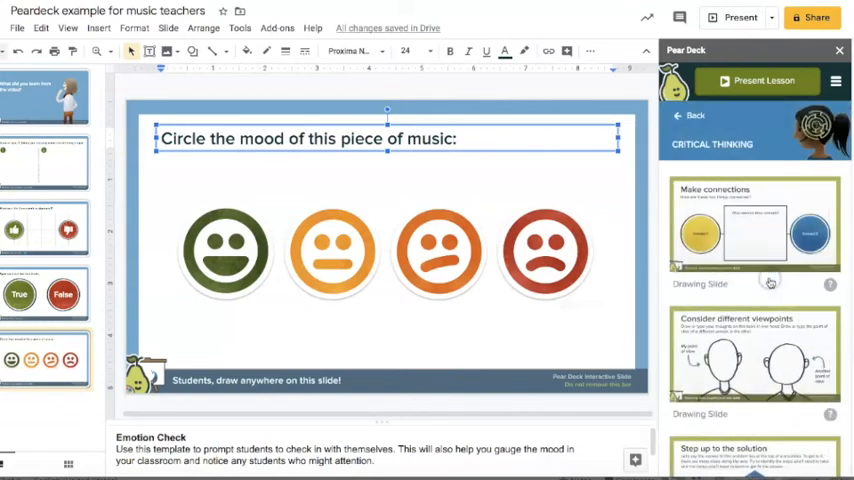
scroll("down", 3)
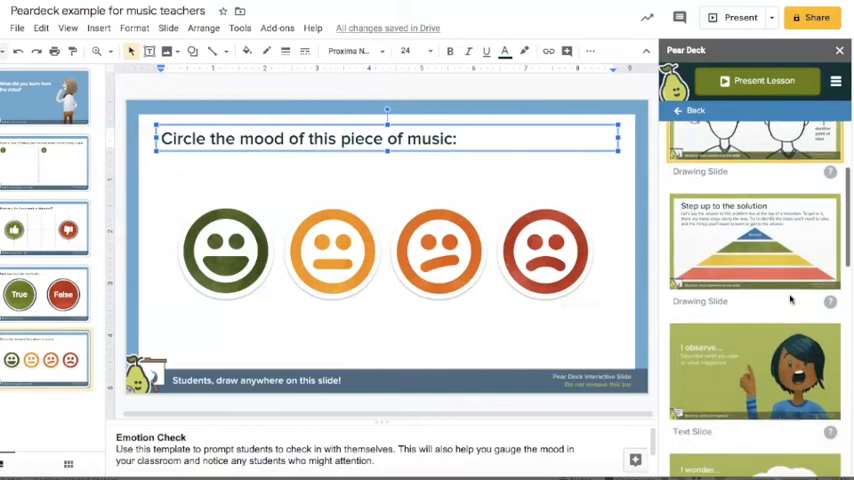
scroll("down", 3)
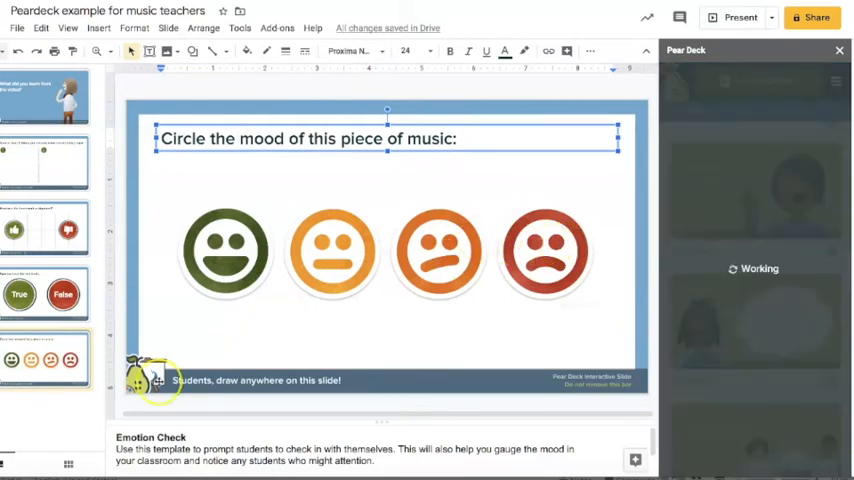
- Insert the 'I observe' text slide with heading 'Type your name and your classroom teacher.'
left_click(44, 413)
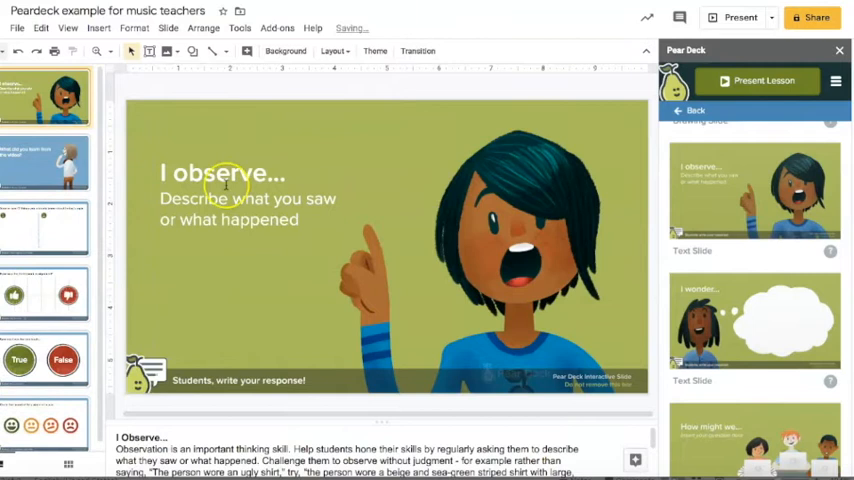
left_click(245, 185)
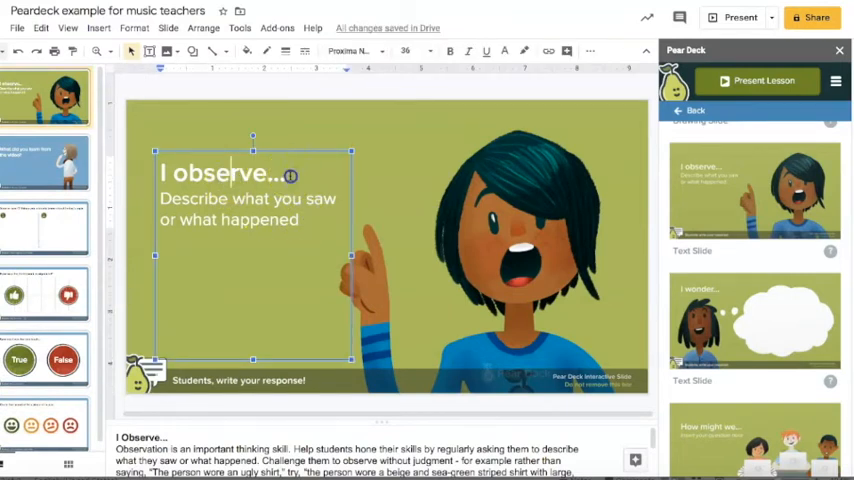
type("Type yo")
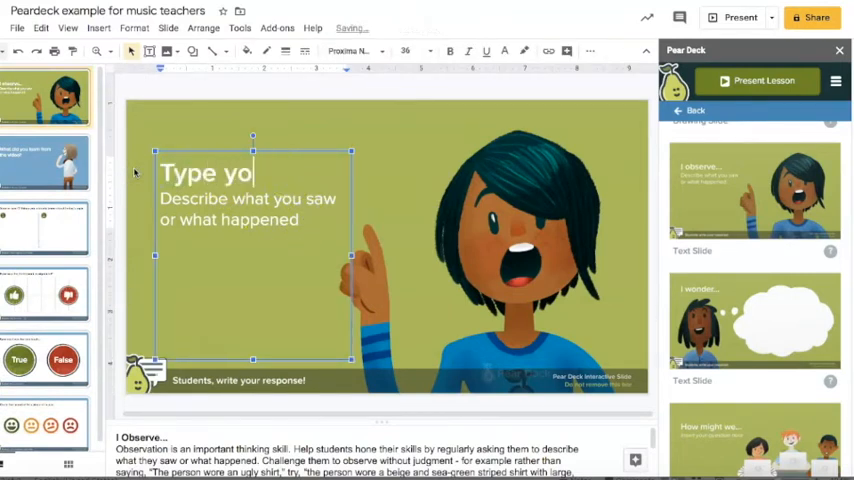
type("ur name and your class")
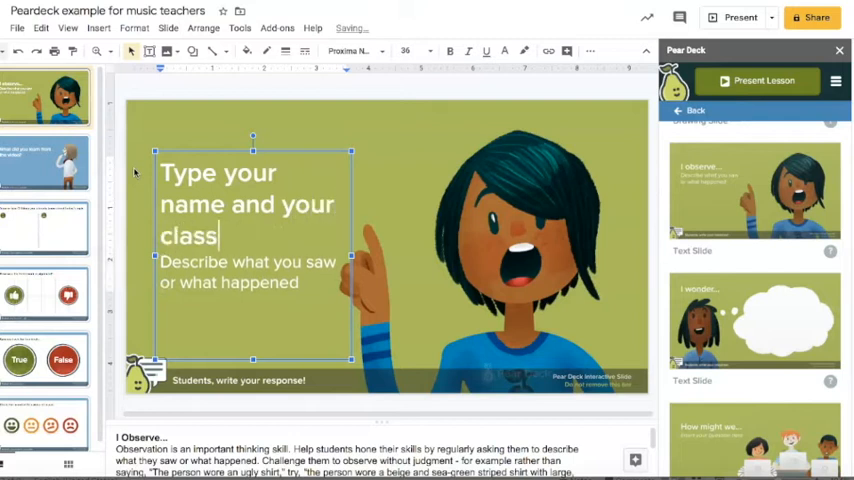
type("room teacher.")
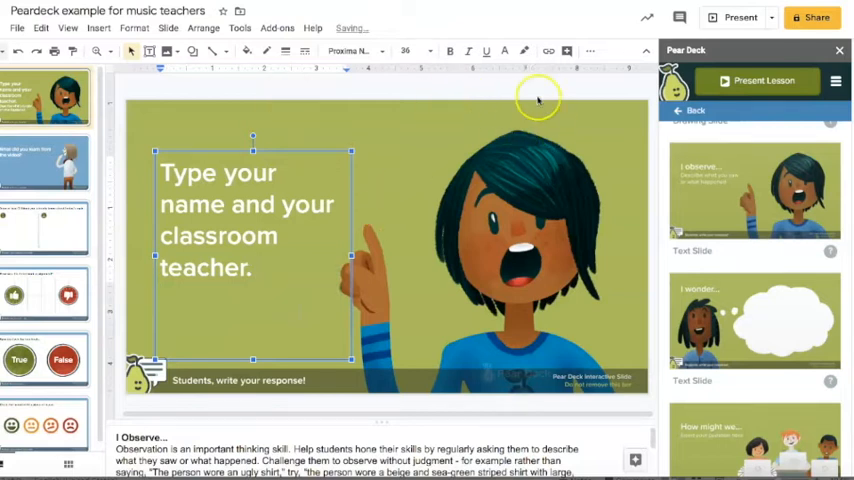
mouse_move(634, 330)
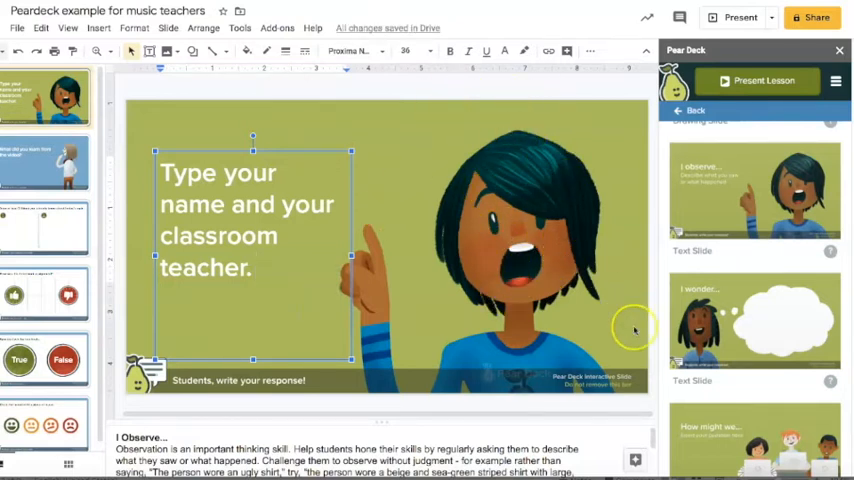
scroll("down", 3)
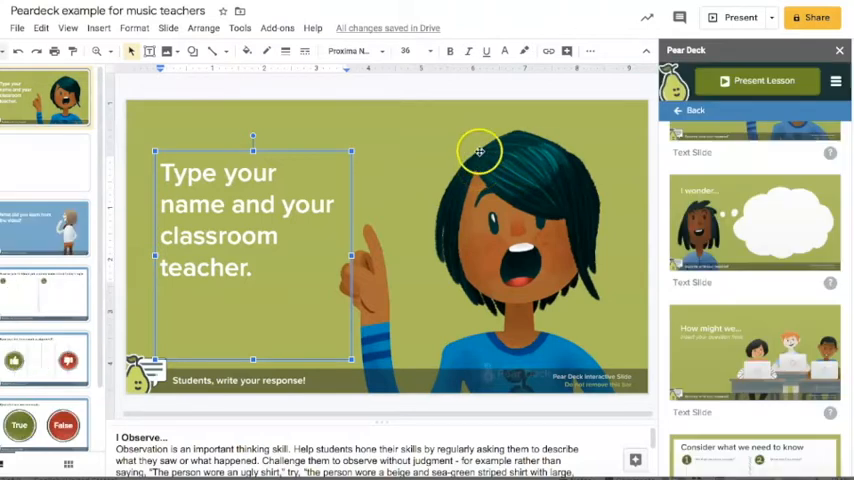
- Insert the 'I wonder...' Critical Thinking text slide with its thought-bubble illustration
left_click(44, 160)
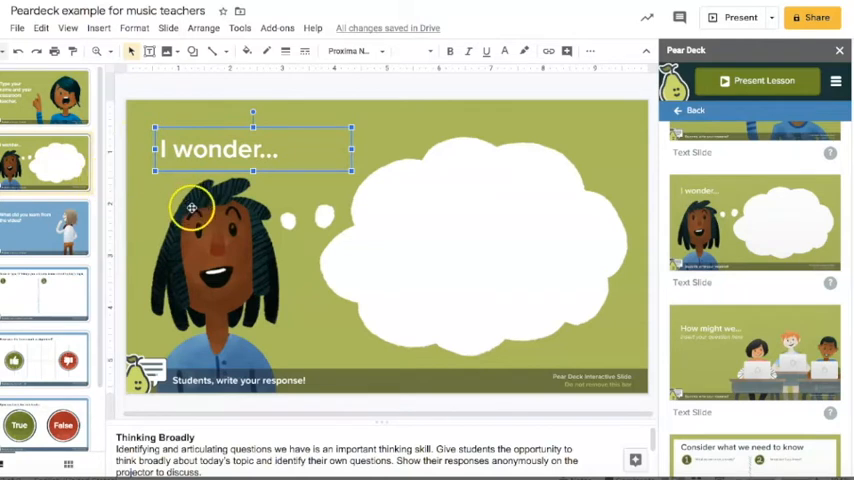
mouse_move(423, 193)
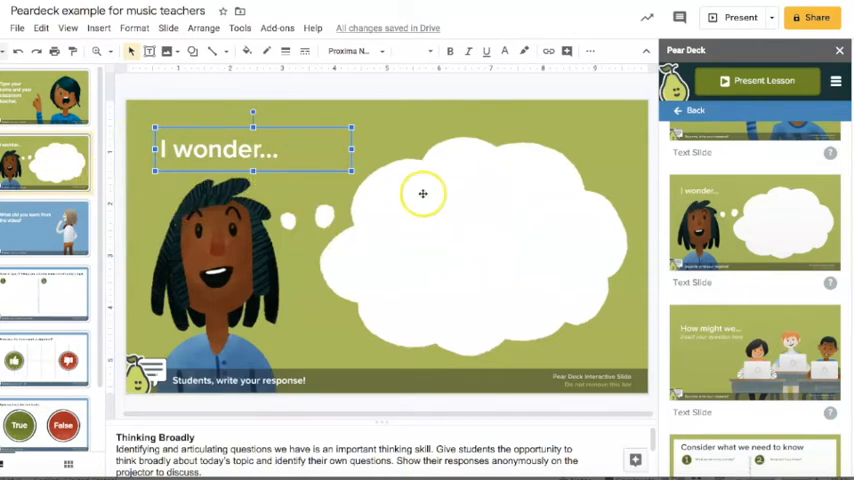
mouse_move(317, 152)
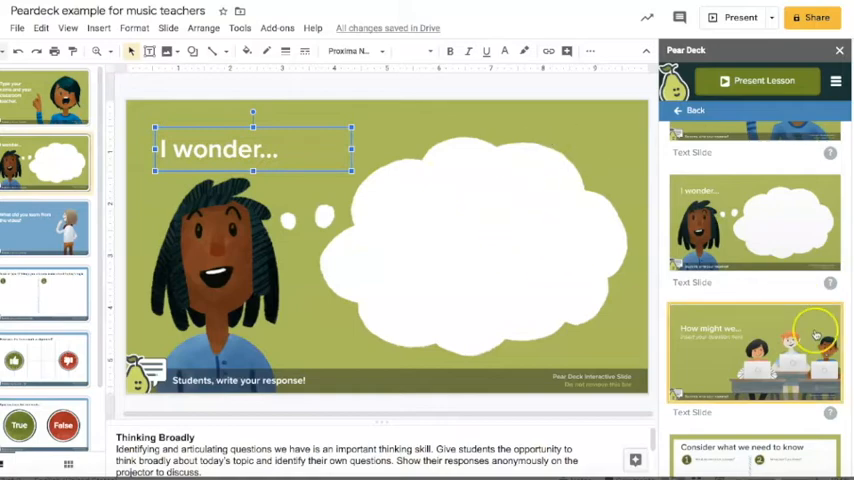
scroll("down", 3)
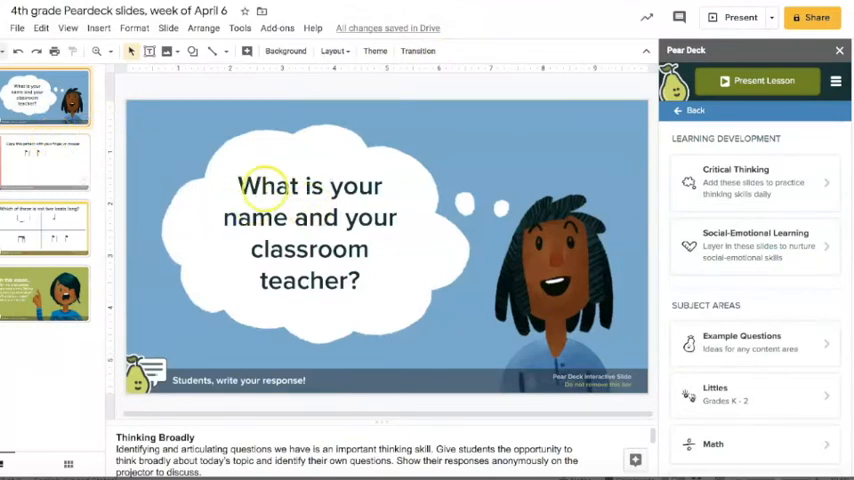
mouse_move(311, 231)
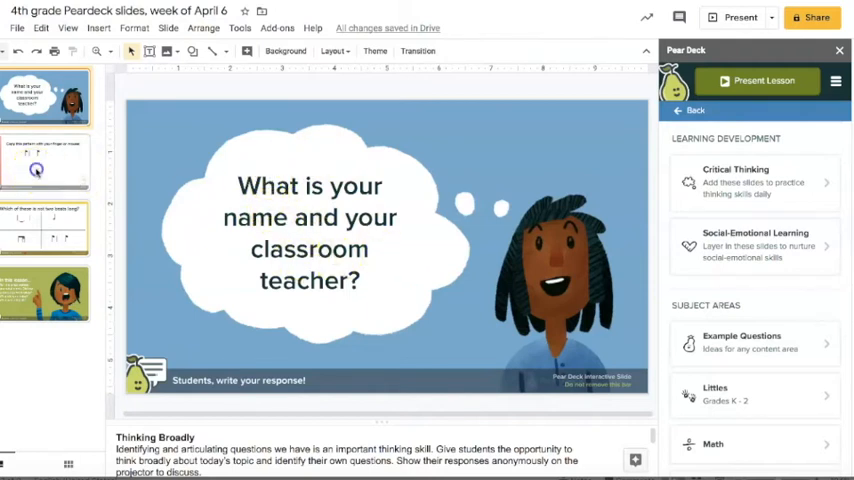
- View the copy-this-pattern rhythm slide, then the 'Which of these is not two beats long?' slide
left_click(45, 162)
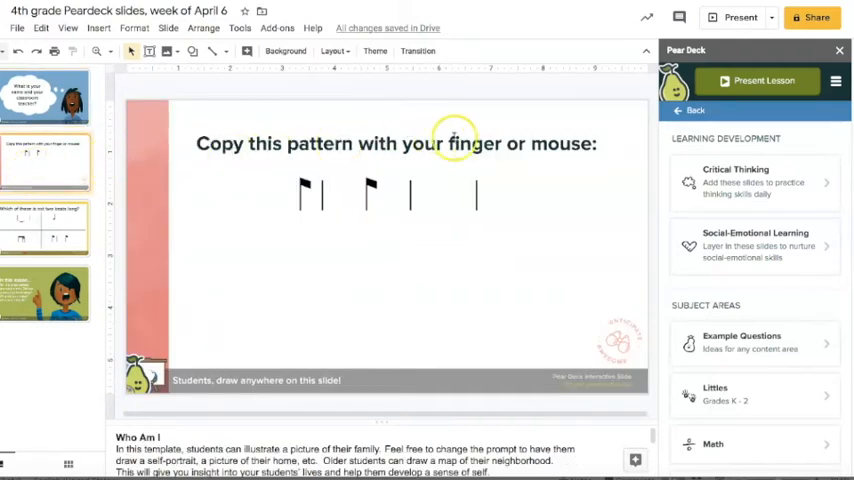
mouse_move(348, 309)
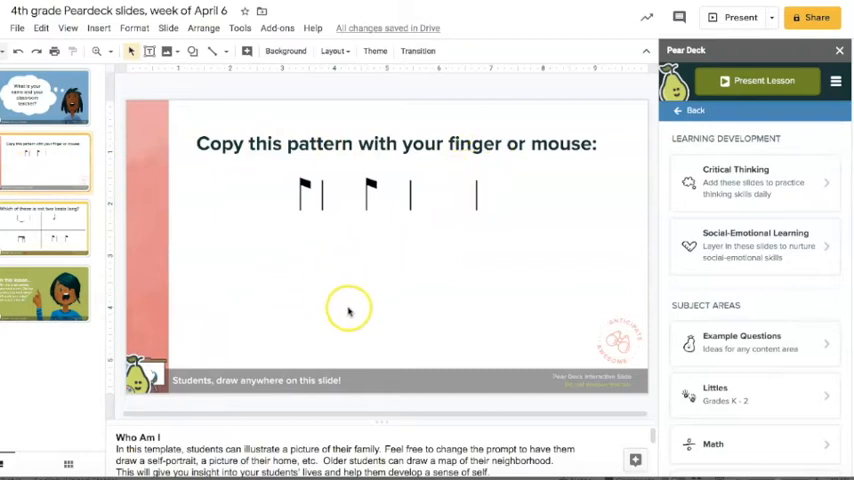
mouse_move(364, 199)
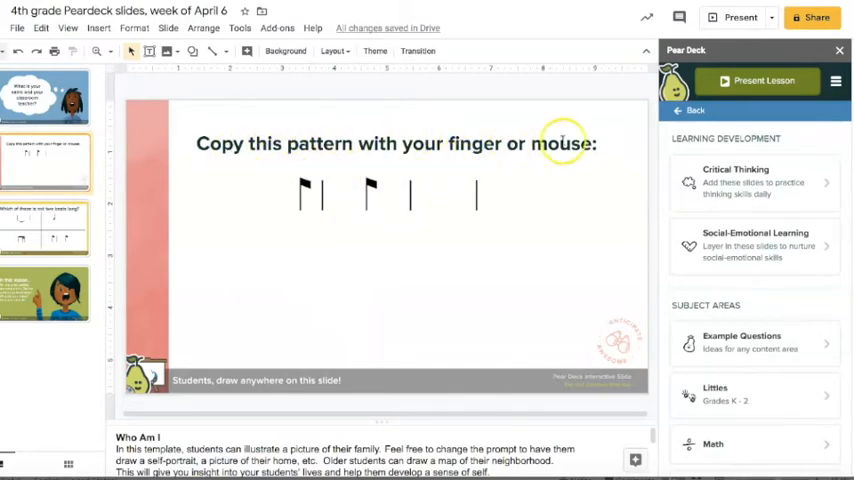
mouse_move(454, 245)
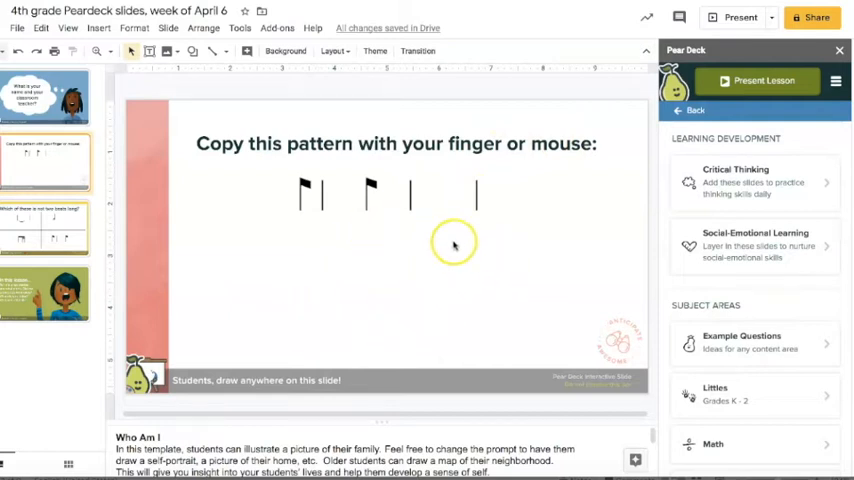
mouse_move(280, 270)
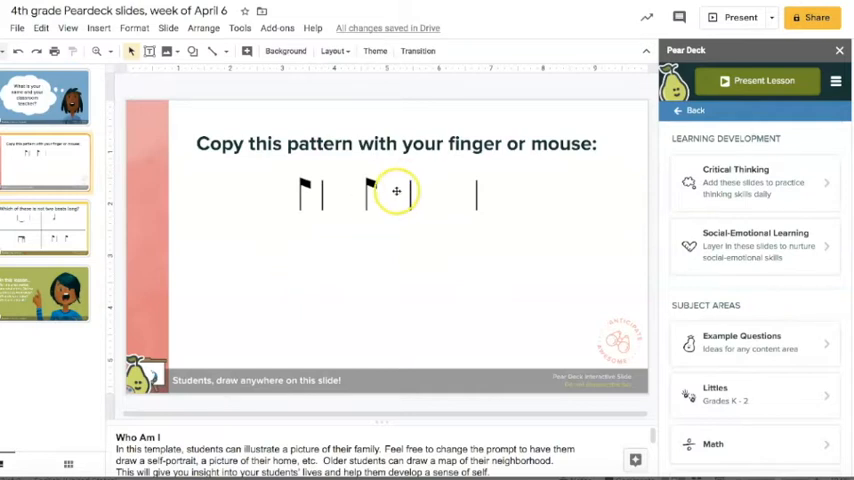
mouse_move(185, 227)
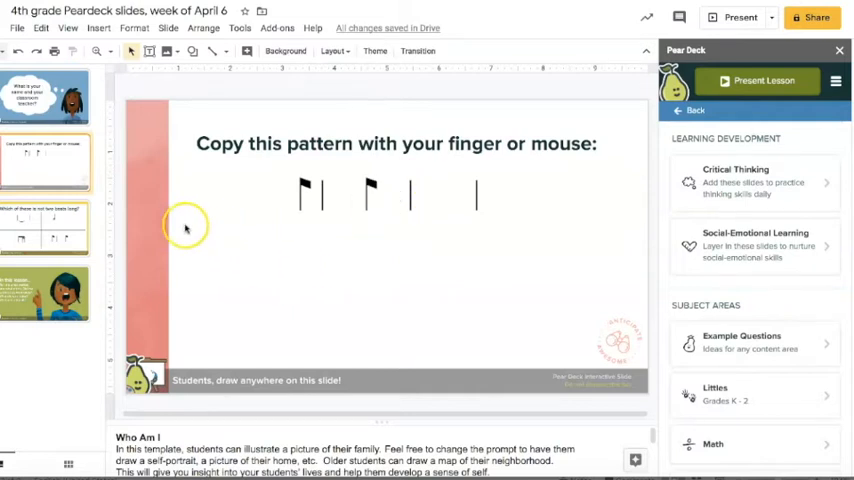
left_click(45, 227)
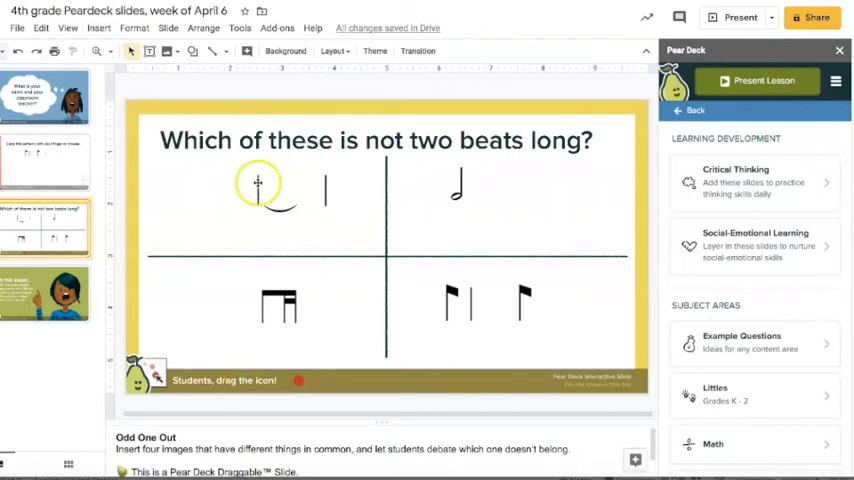
- Scroll the Pear Deck sidebar to the panel with Template Library and Ask Students a Question
scroll("down", 3)
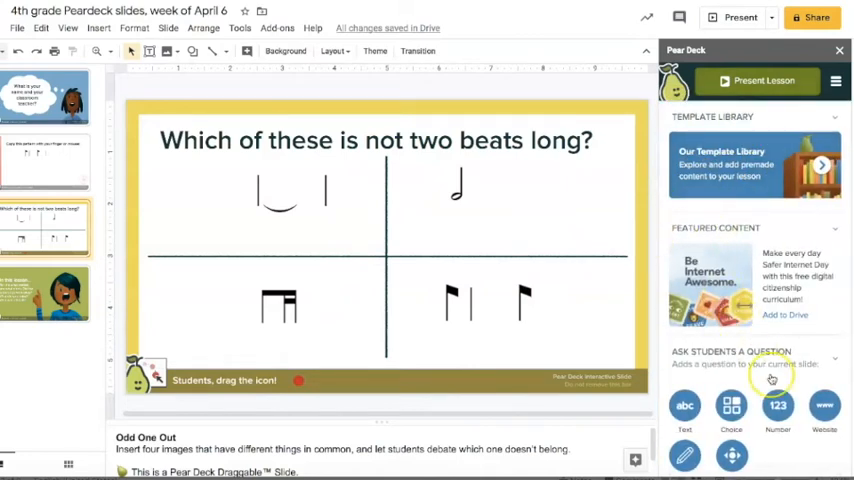
scroll("down", 3)
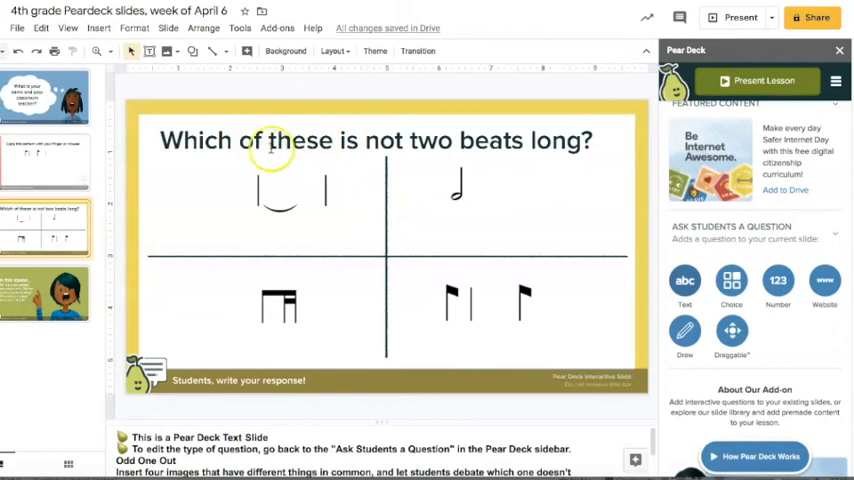
mouse_move(415, 338)
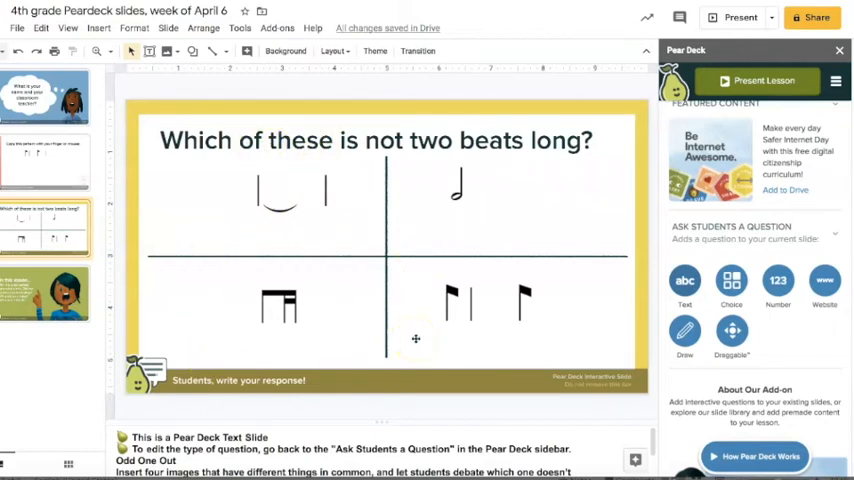
mouse_move(389, 180)
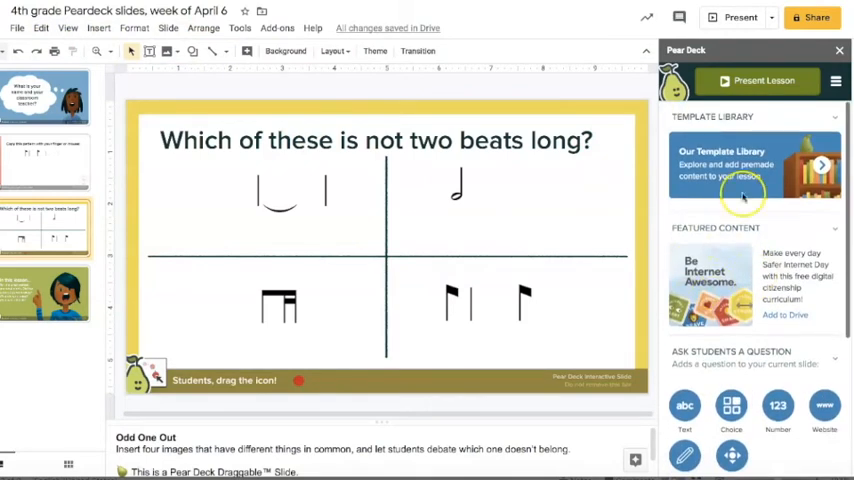
left_click(45, 293)
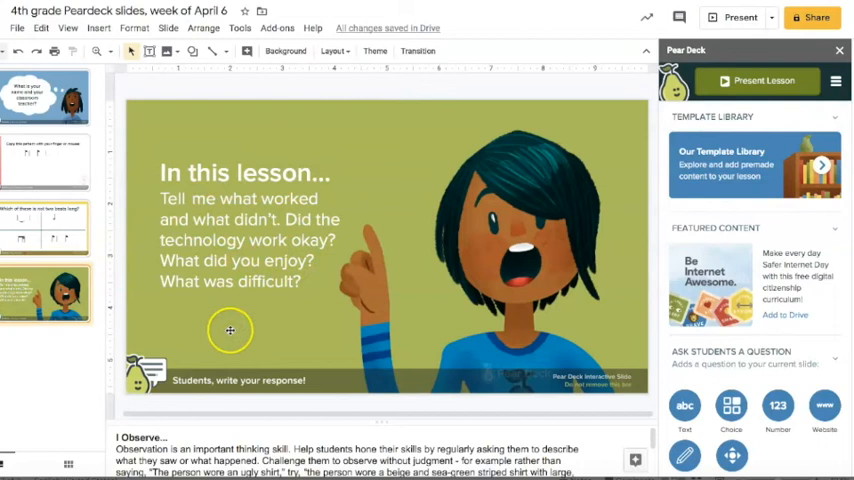
mouse_move(370, 246)
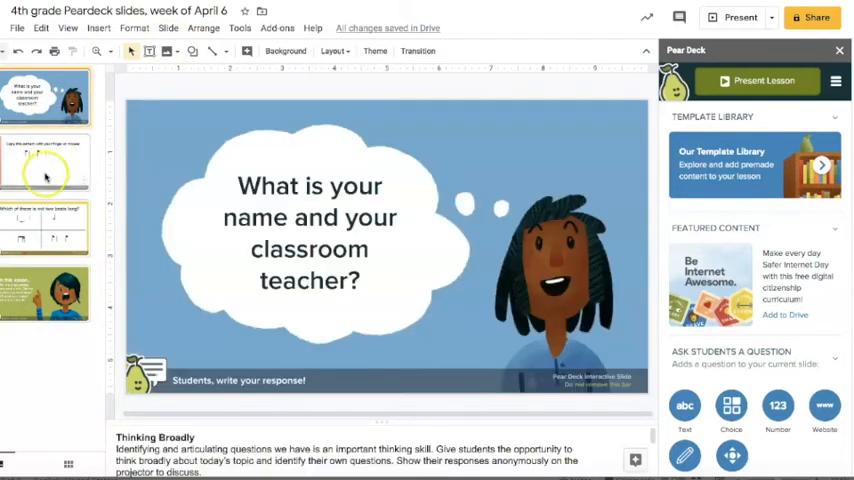
left_click(45, 163)
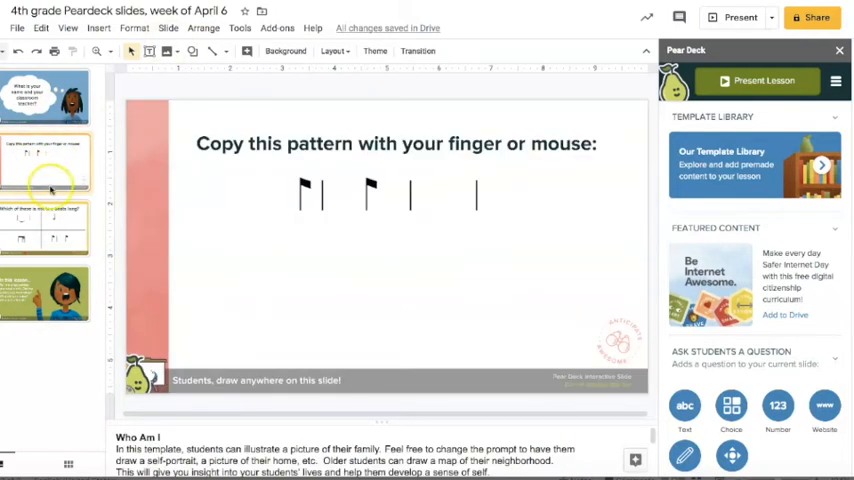
left_click(45, 227)
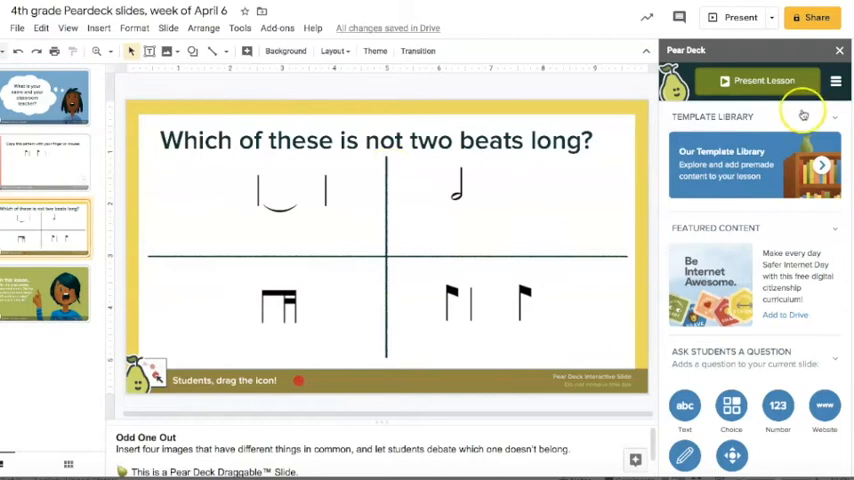
mouse_move(716, 81)
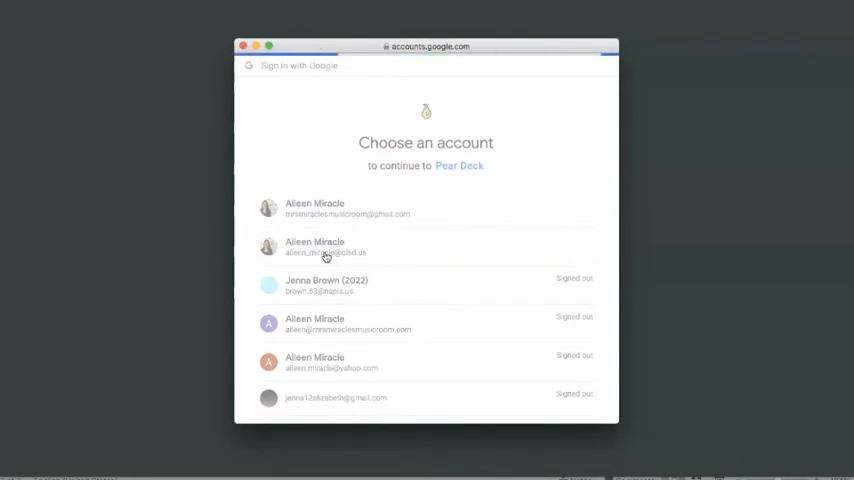
- Sign in to Pear Deck with the teacher Google account
left_click(325, 247)
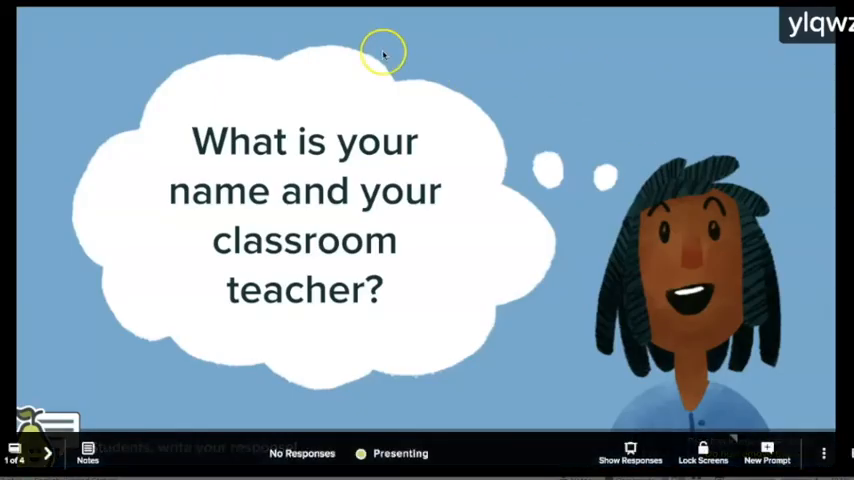
mouse_move(437, 158)
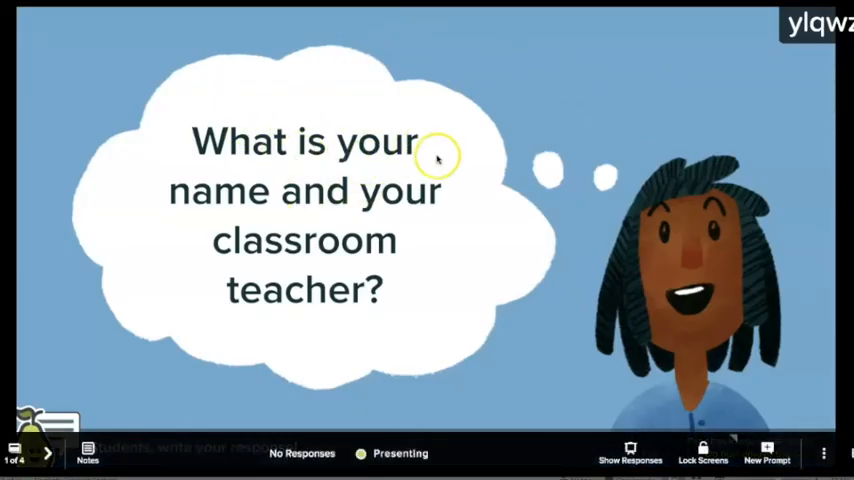
mouse_move(335, 170)
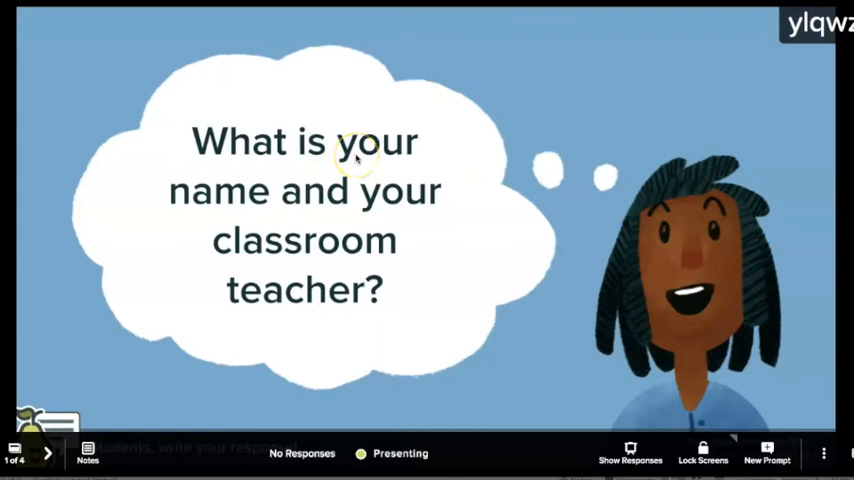
mouse_move(680, 340)
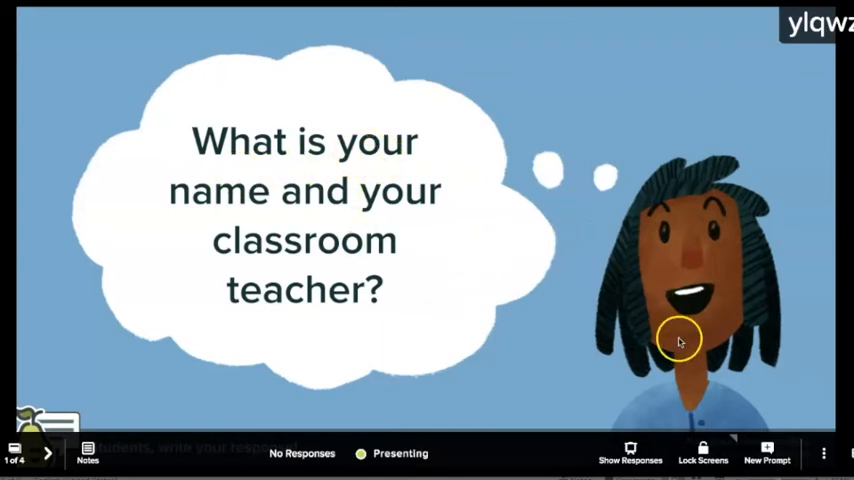
mouse_move(820, 432)
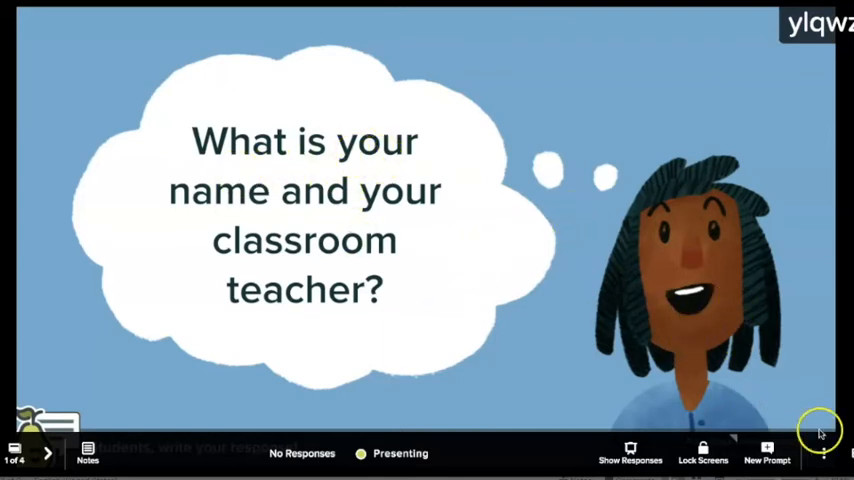
- Open the running Pear Deck session's extra options menu from the bottom-right corner
left_click(827, 453)
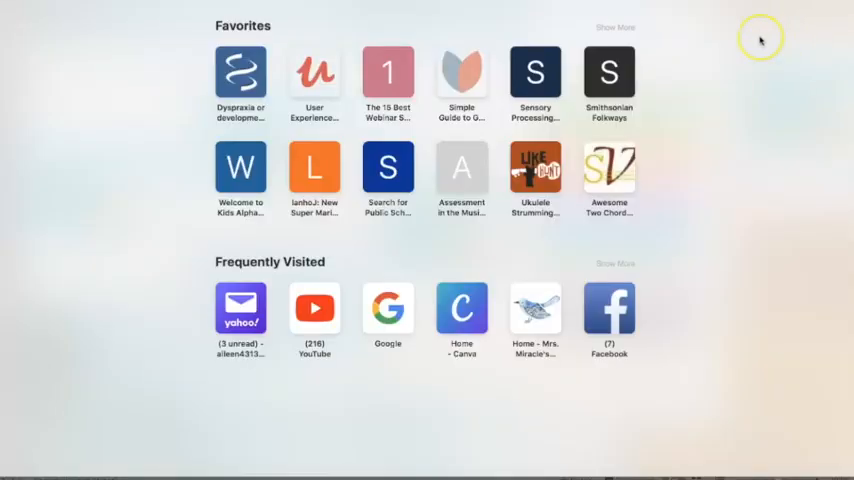
mouse_move(761, 38)
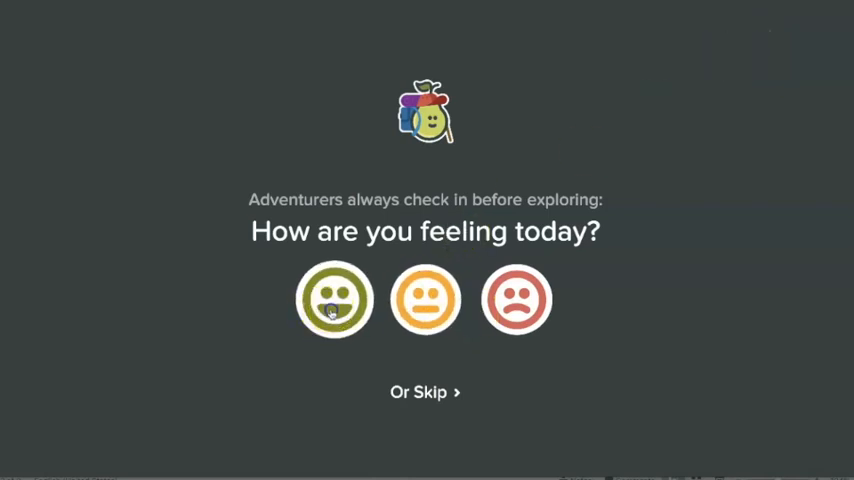
- Check in as happy and answer 'Aileen, Mrs. Miracle' as name and teacher
left_click(334, 300)
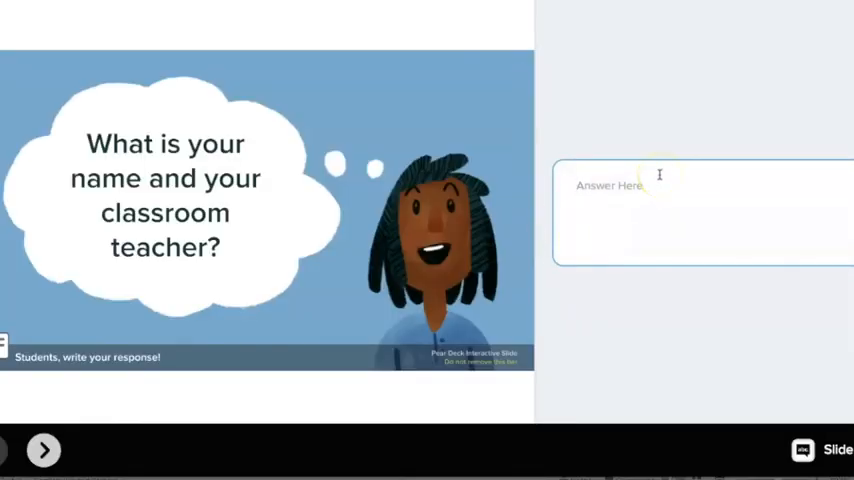
type("Aileen, Mrs.")
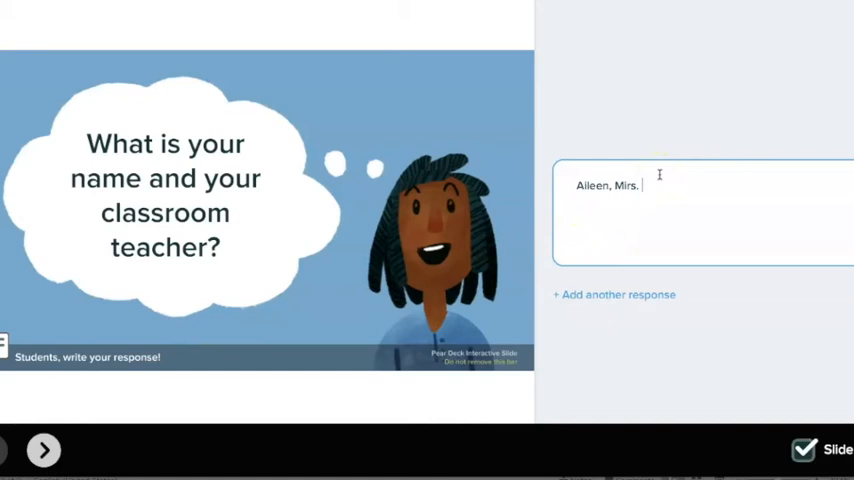
type("Mirac")
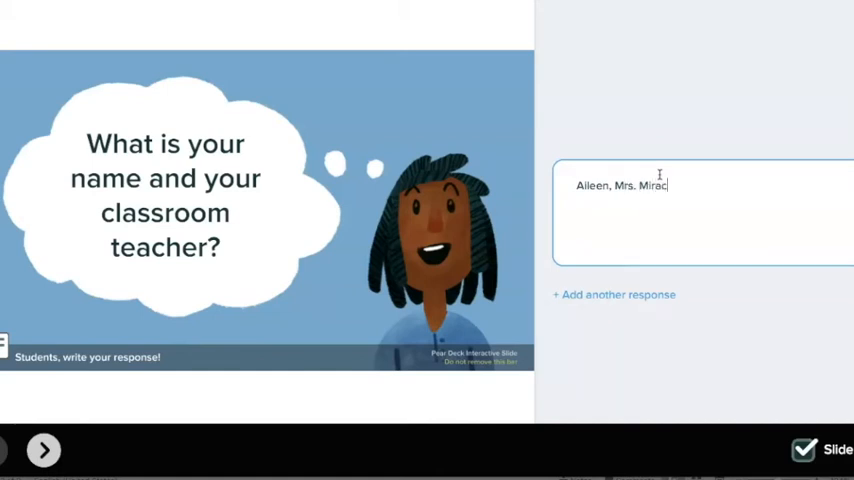
type("le")
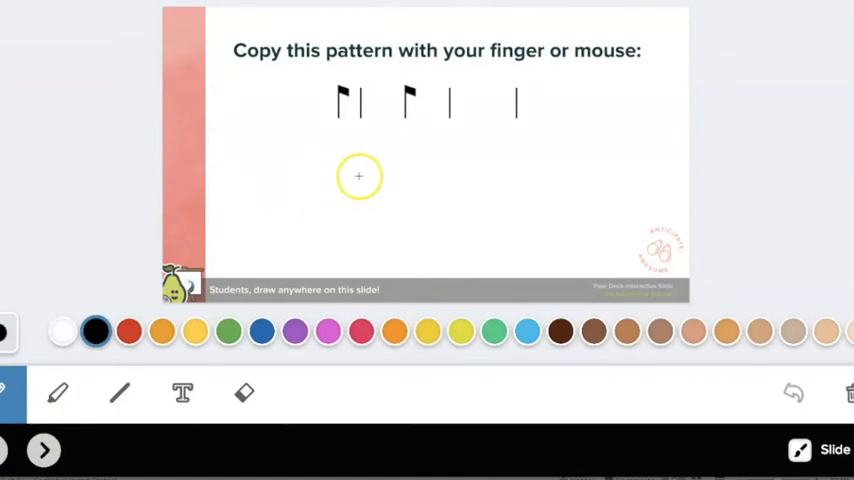
- Draw a copy of the rhythm's two pairs of eighth notes and advance
left_click_drag(341, 160, 341, 220)
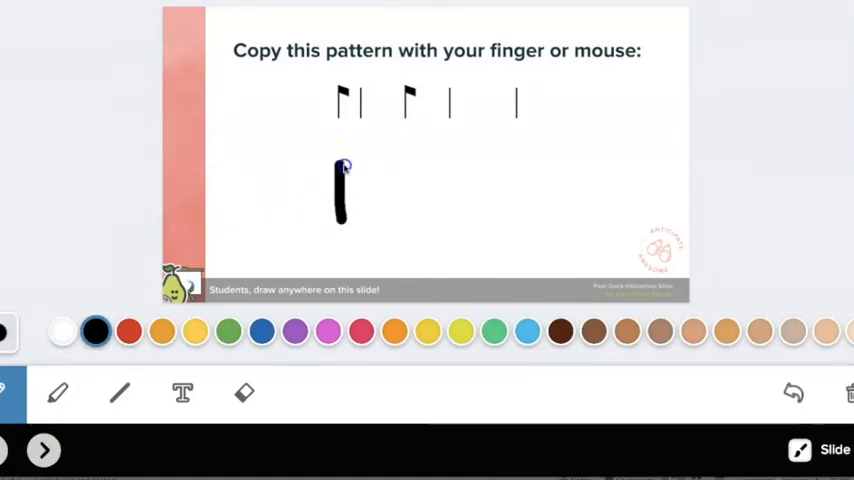
left_click_drag(345, 165, 373, 210)
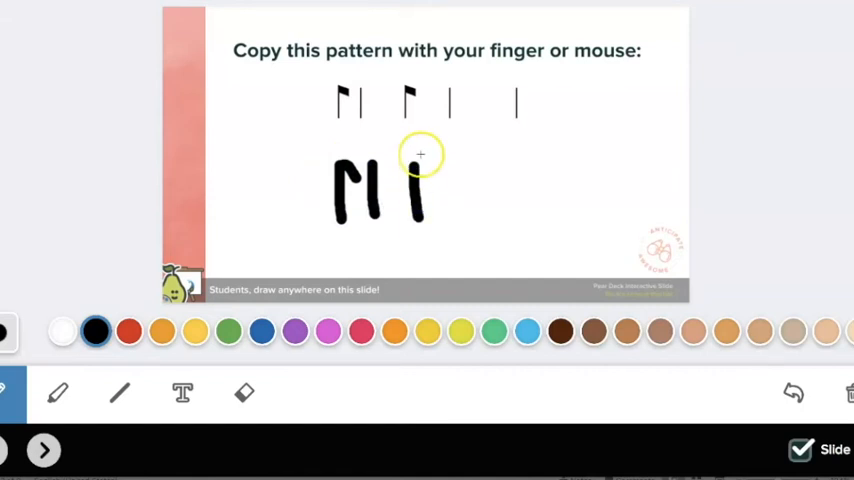
left_click_drag(420, 160, 460, 210)
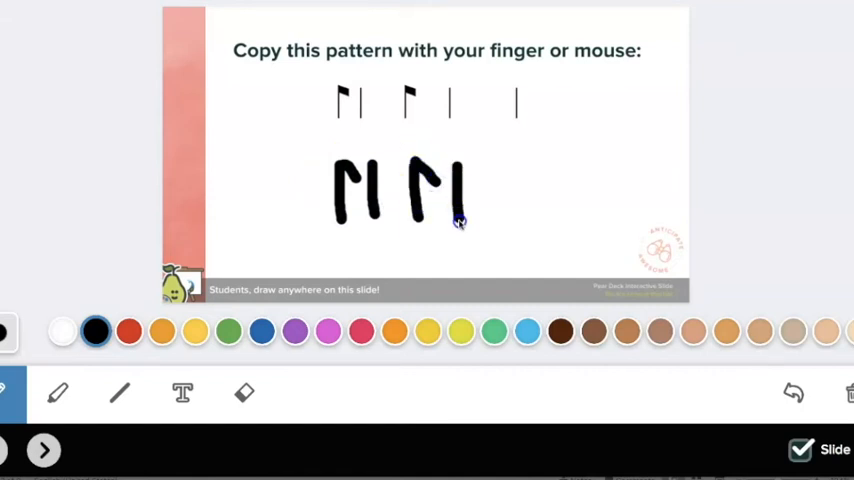
left_click_drag(528, 155, 528, 215)
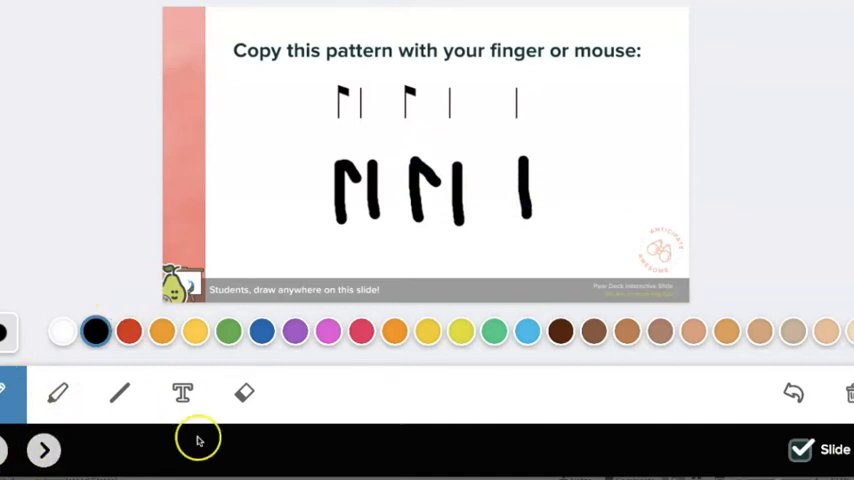
left_click(44, 449)
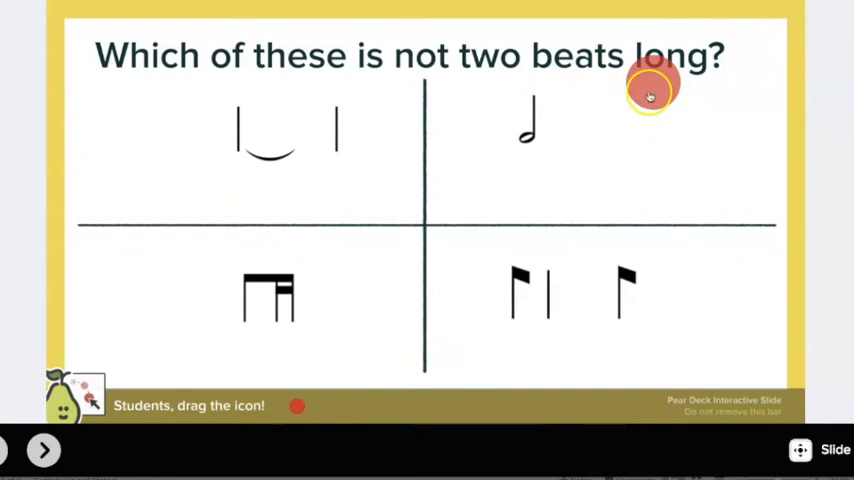
- Mark the four sixteenth notes, then answer 'The technology worked well. I loved the song "Bump up tomato."'
left_click_drag(649, 94, 268, 308)
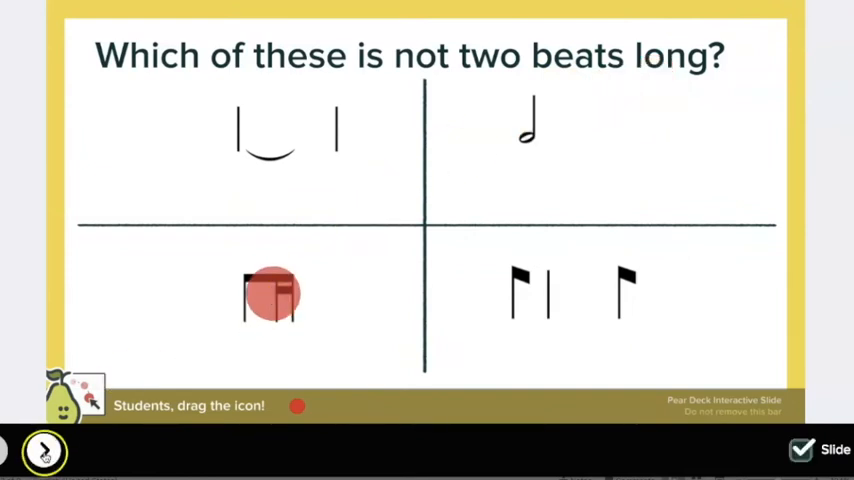
left_click(44, 451)
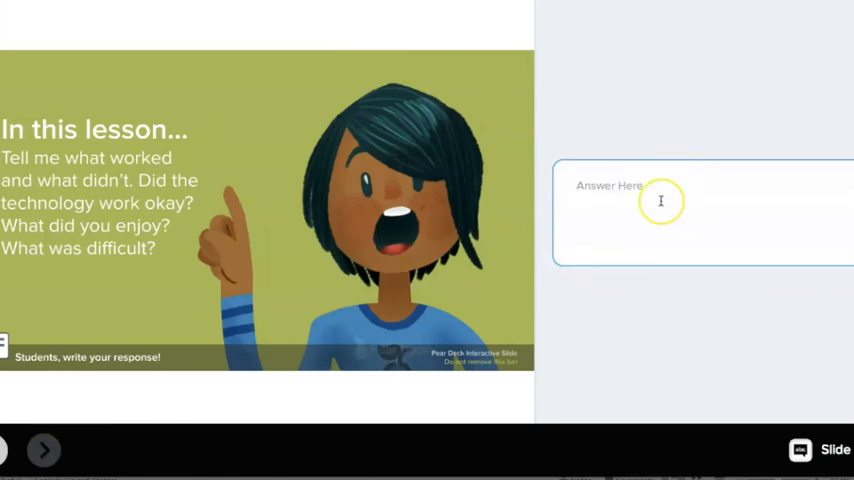
type("The techno")
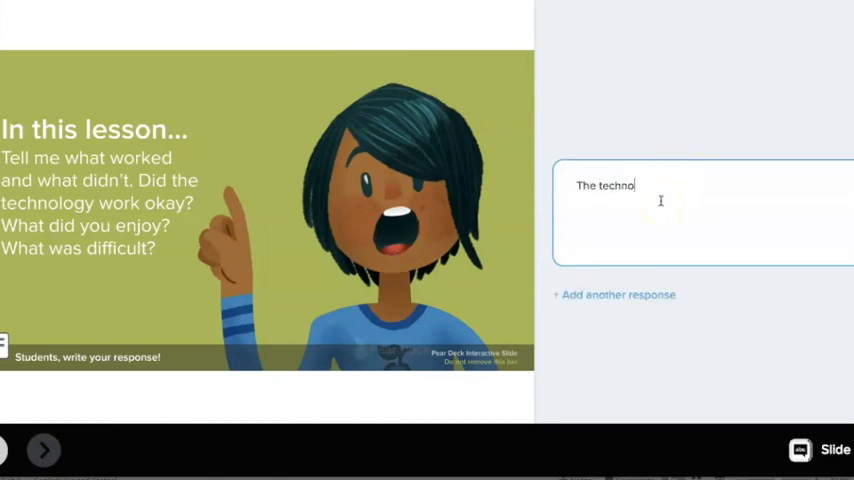
type("logy worked well")
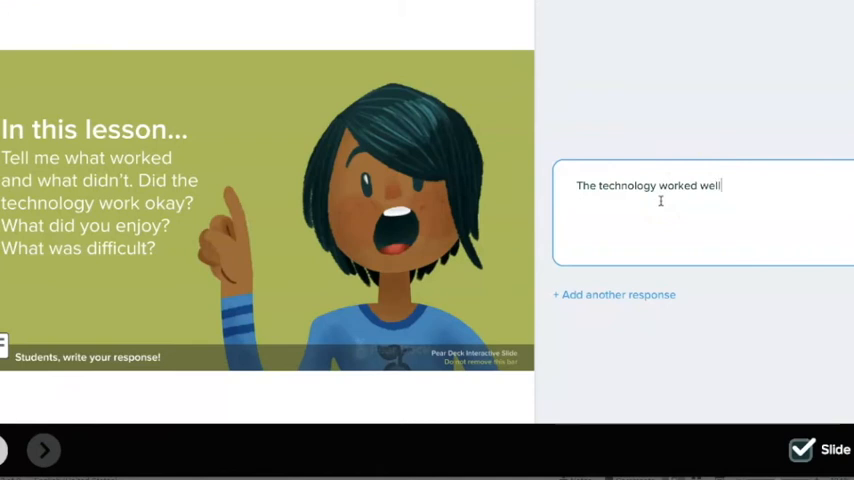
type(". I loved")
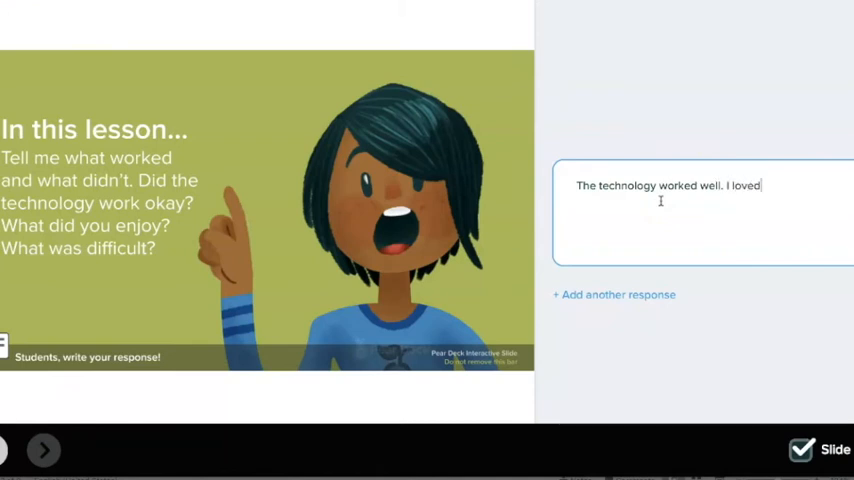
type("the song \"Bump u")
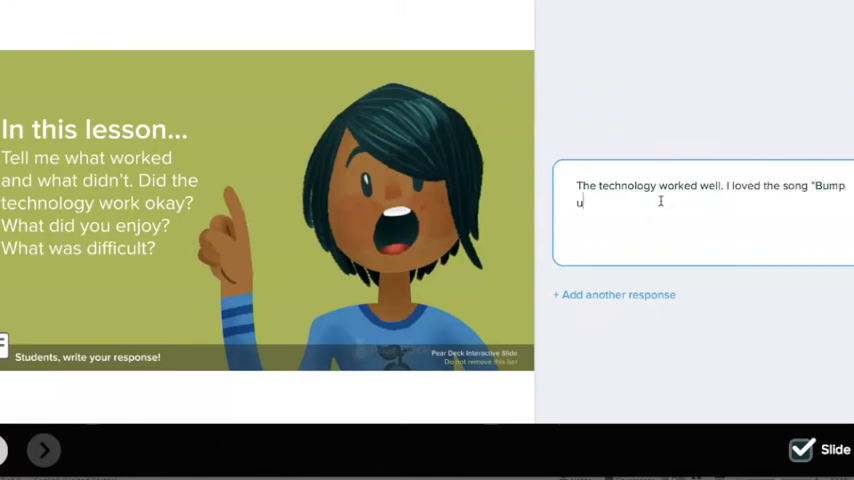
type("p tomato.\"")
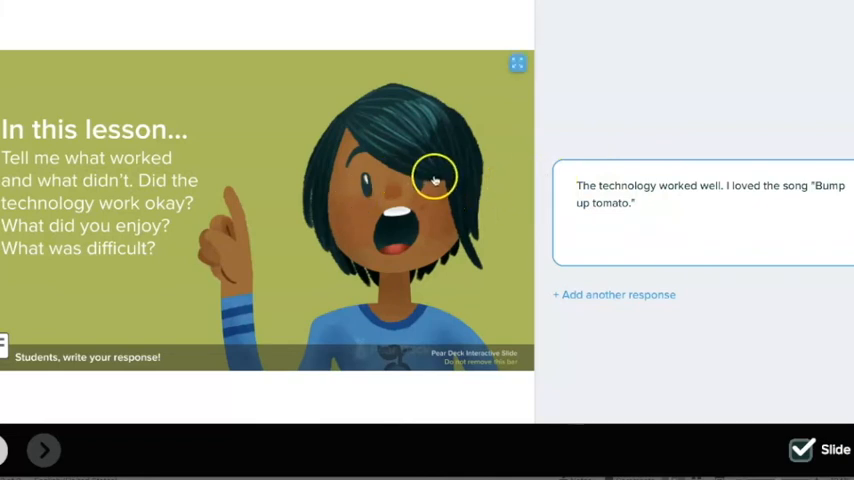
mouse_move(540, 82)
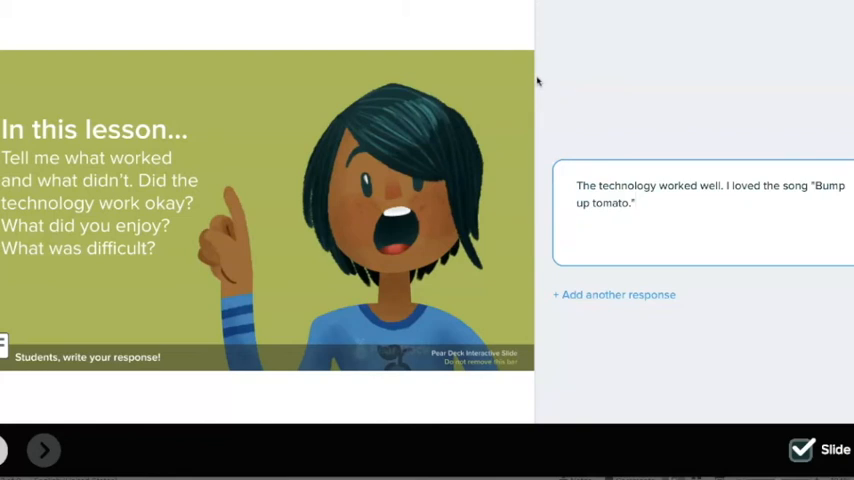
mouse_move(135, 58)
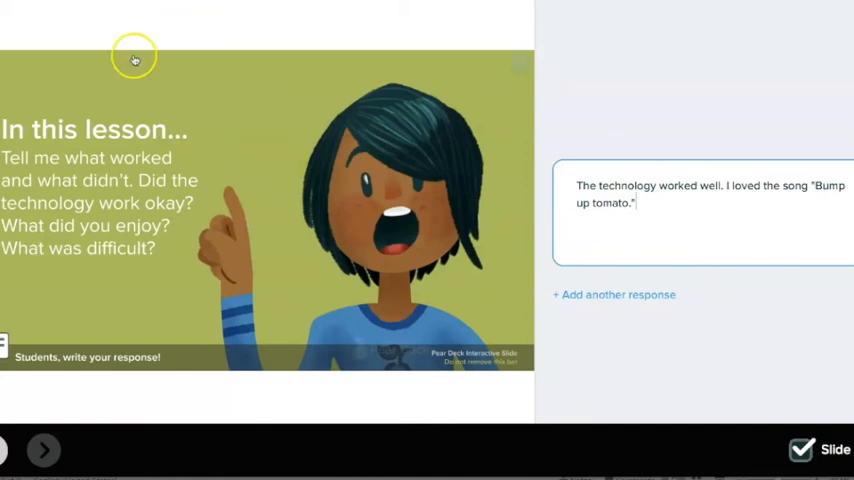
mouse_move(503, 28)
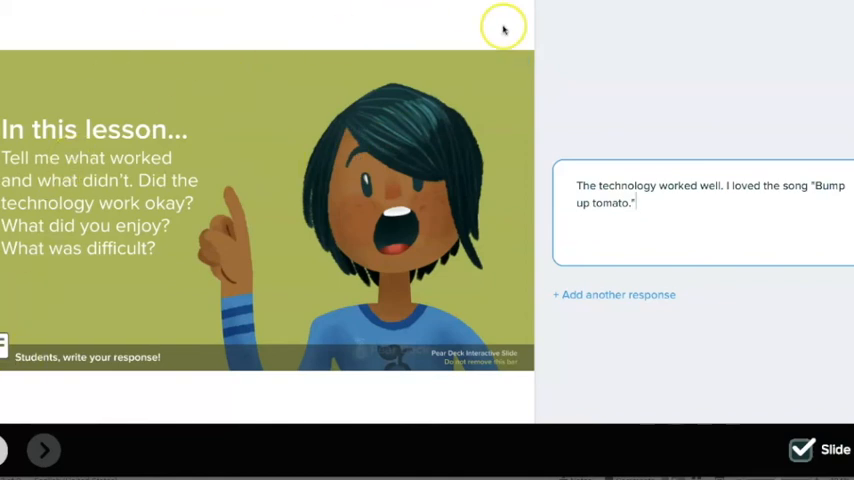
mouse_move(504, 28)
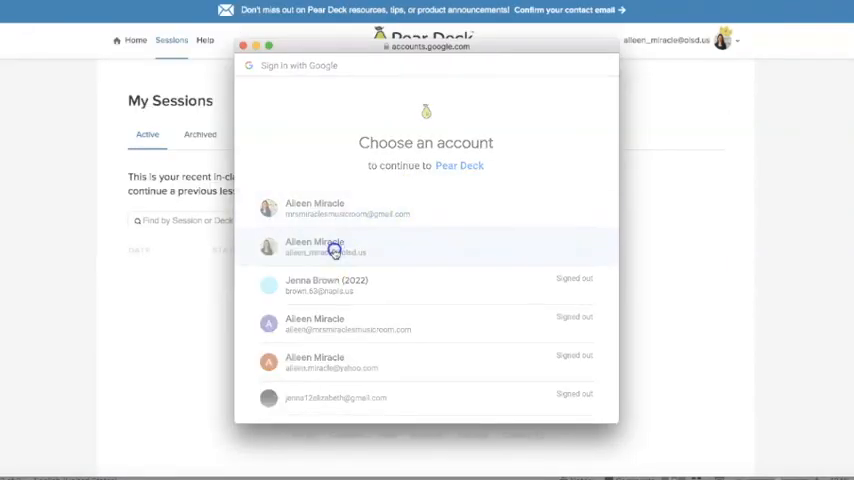
- Sign in with the school account and review the drawing and reflection responses in the dashboard
left_click(314, 247)
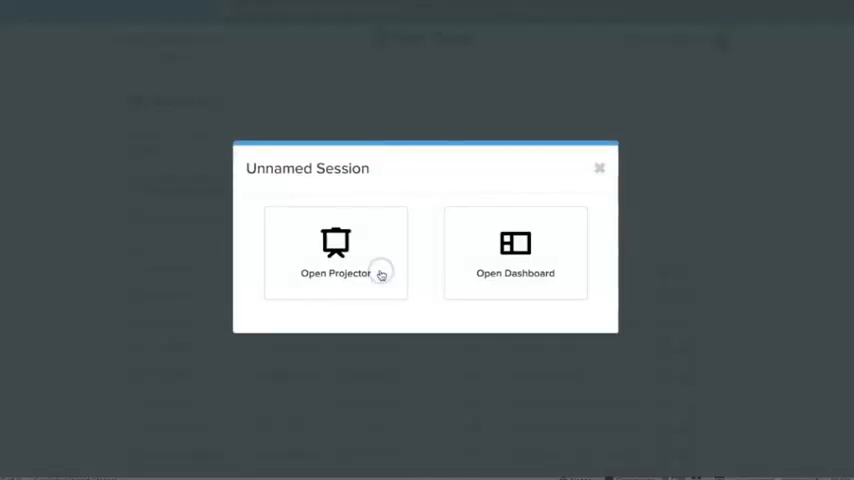
left_click(515, 253)
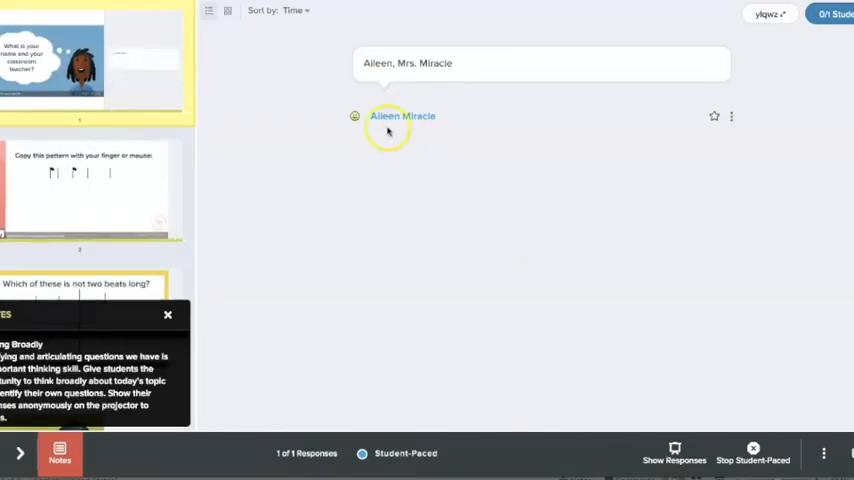
left_click(95, 190)
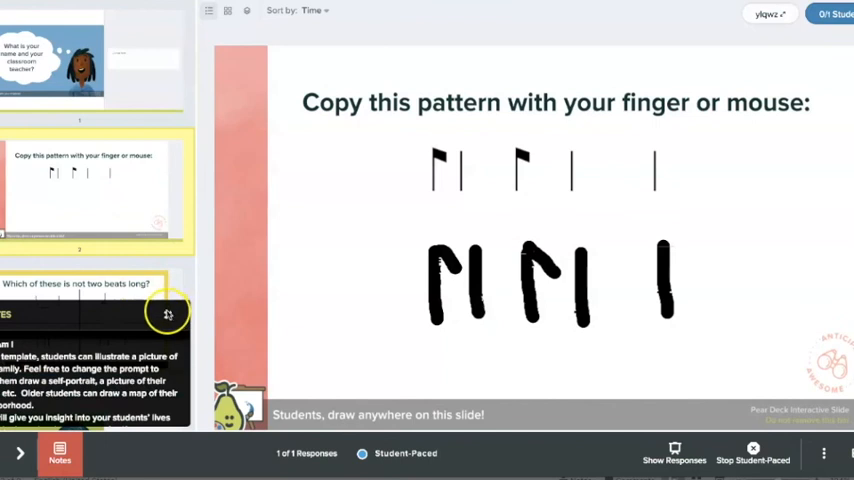
left_click(80, 240)
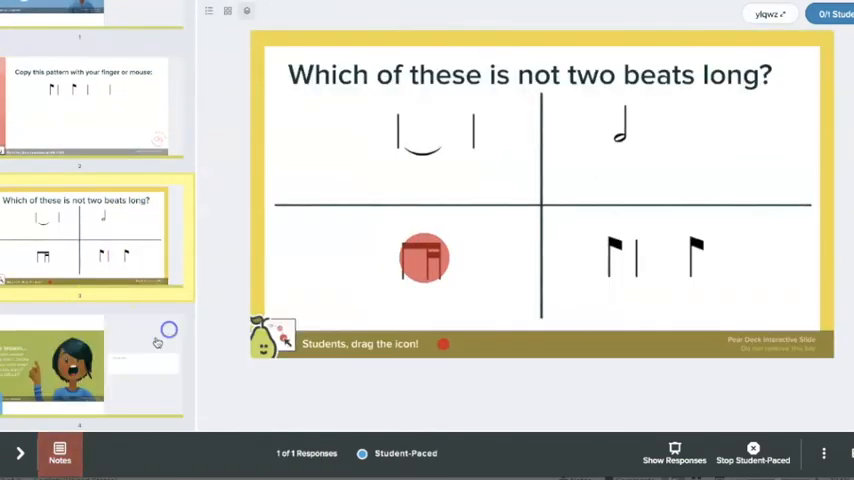
left_click(674, 453)
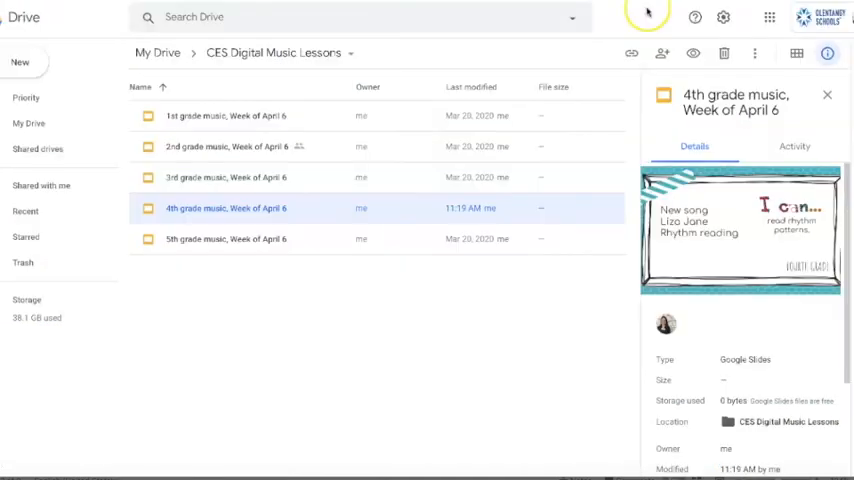
- Open '4th grade music, Week of April 6' and browse its instructions, New Song video, and questions slides
double_click(226, 208)
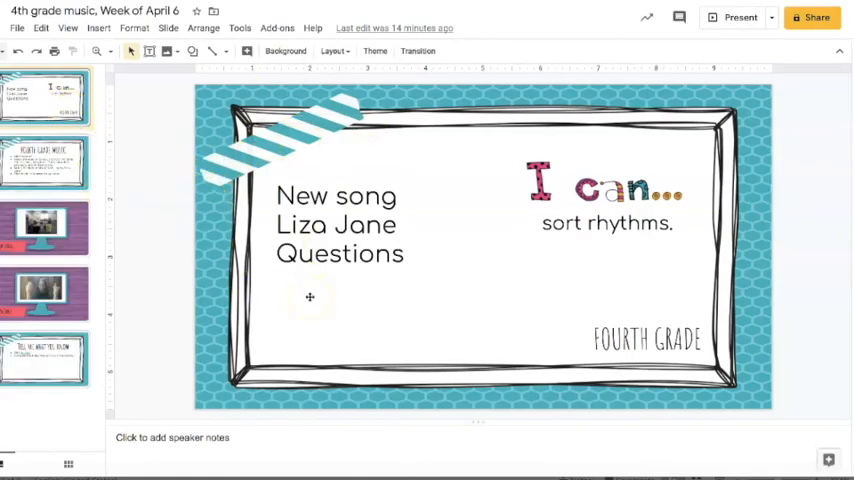
mouse_move(322, 271)
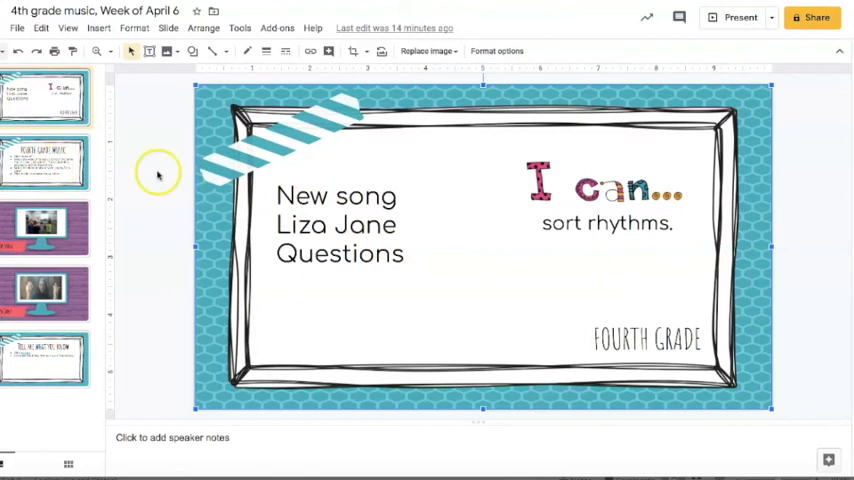
left_click(44, 162)
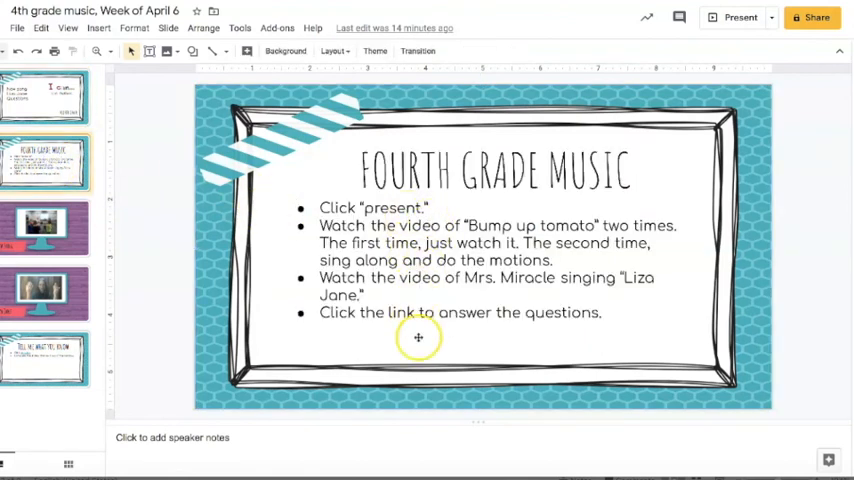
left_click(44, 228)
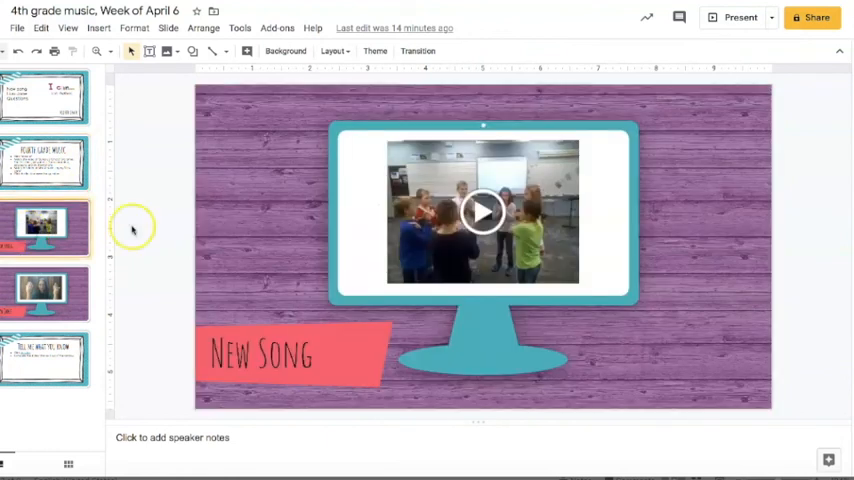
left_click(482, 212)
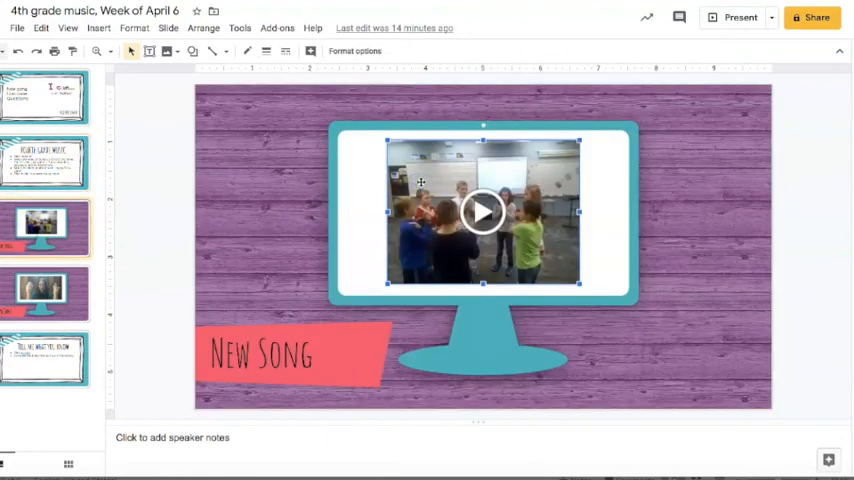
mouse_move(483, 215)
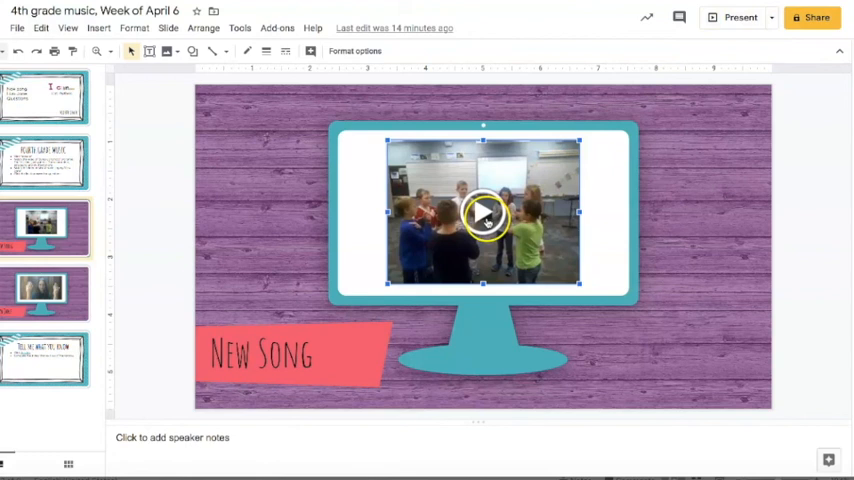
left_click(44, 293)
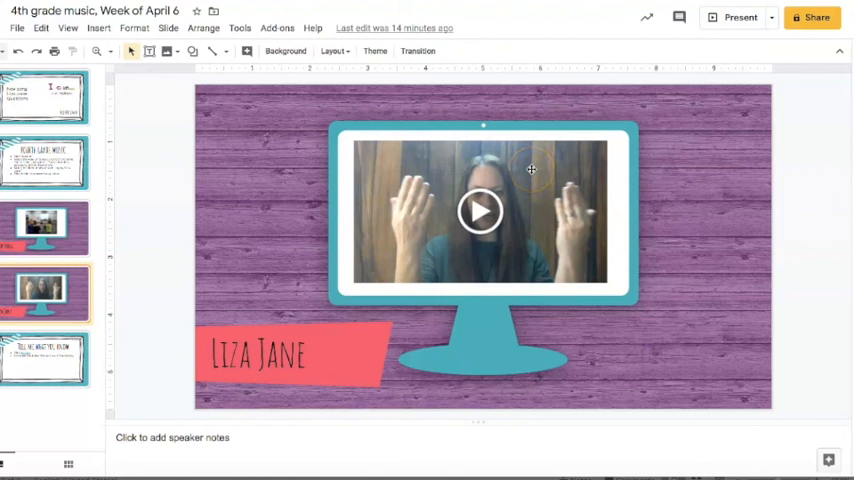
mouse_move(431, 183)
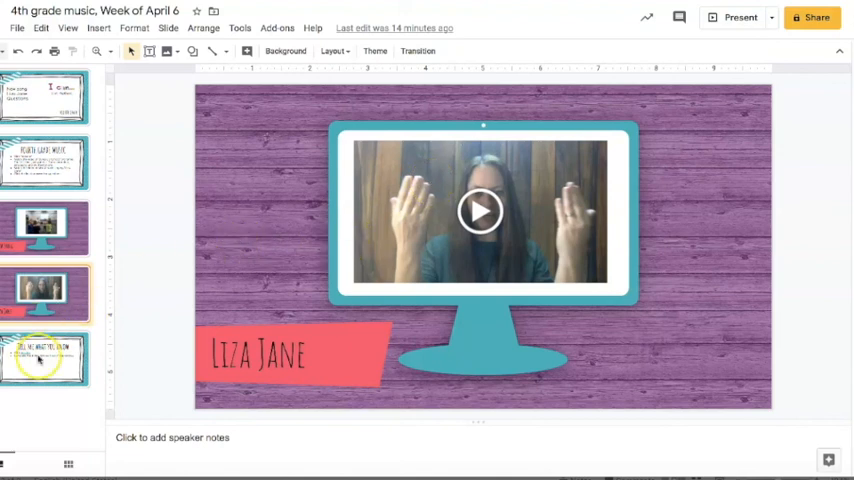
left_click(44, 358)
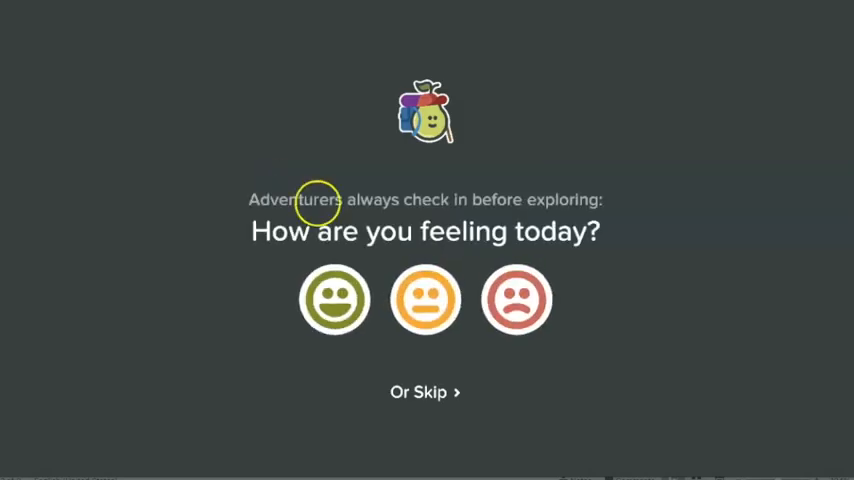
- Answer the 'How are you feeling today?' check-in and move to the next slide
left_click(334, 299)
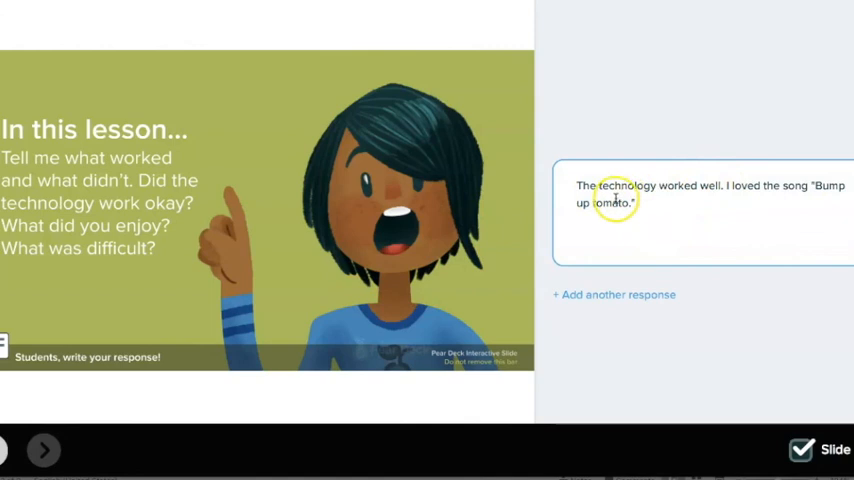
mouse_move(200, 330)
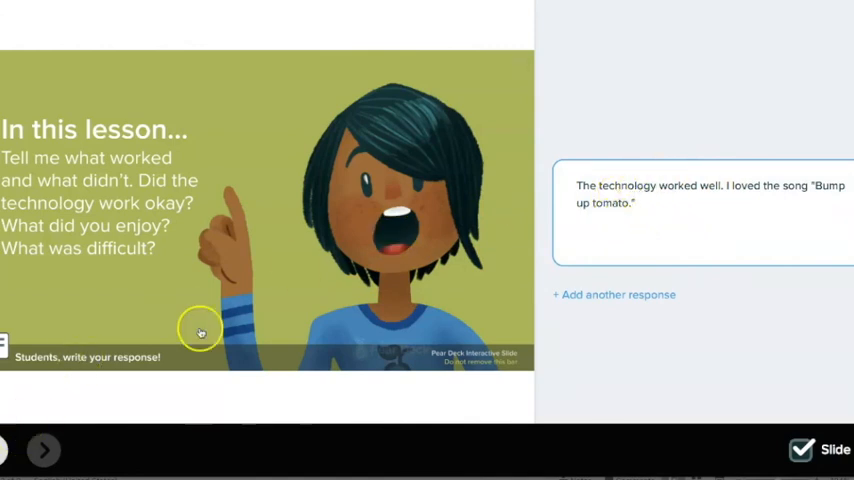
left_click(44, 449)
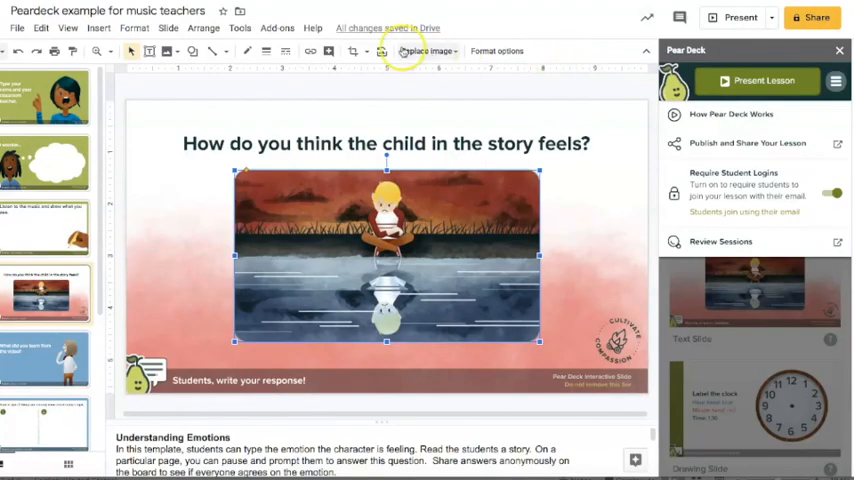
mouse_move(427, 51)
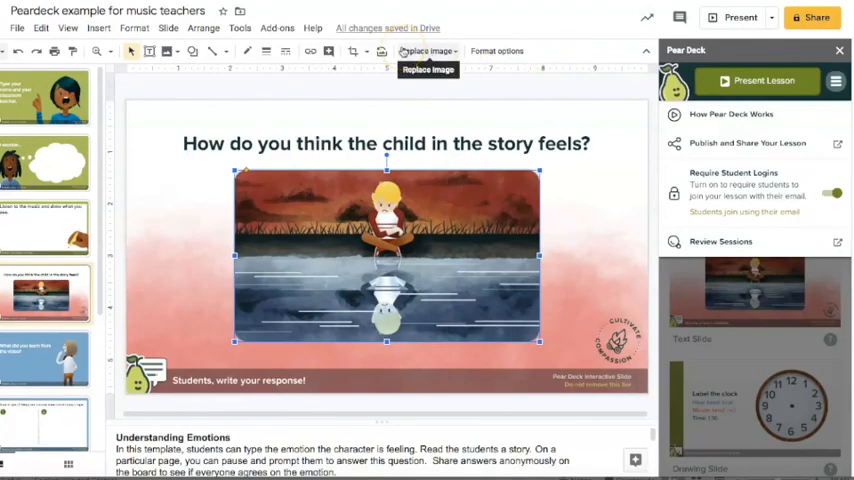